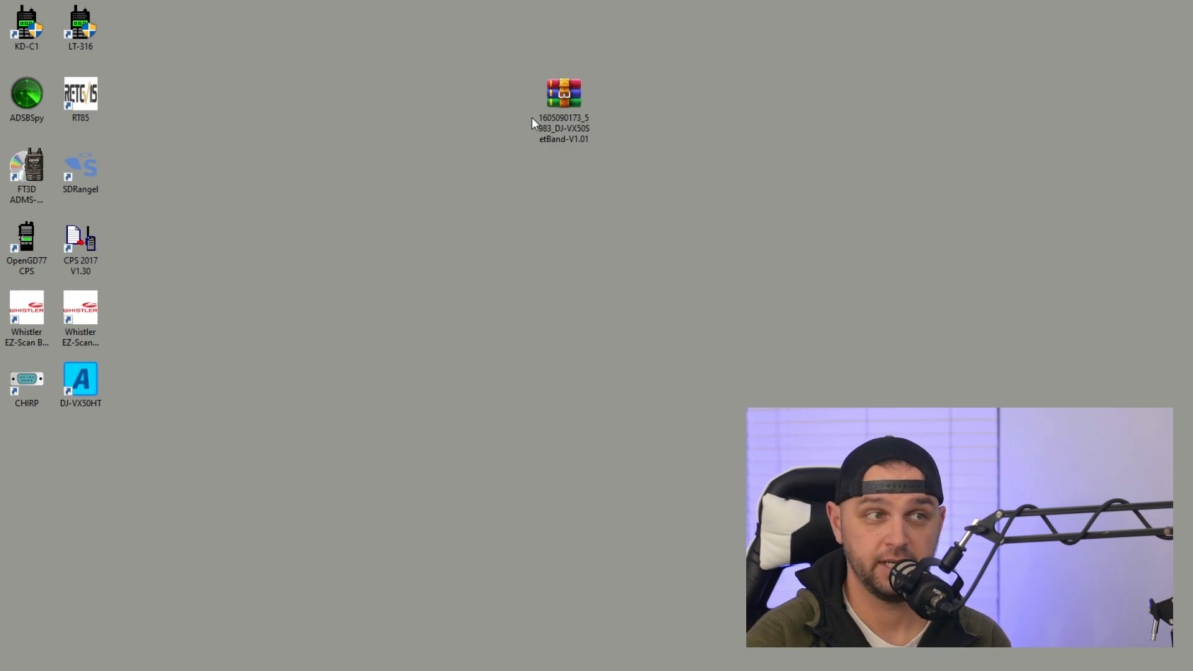
# Step: Check the SetBand archive's properties, then open it in WinRAR and select the SetBand installer
pyautogui.click(563, 111)
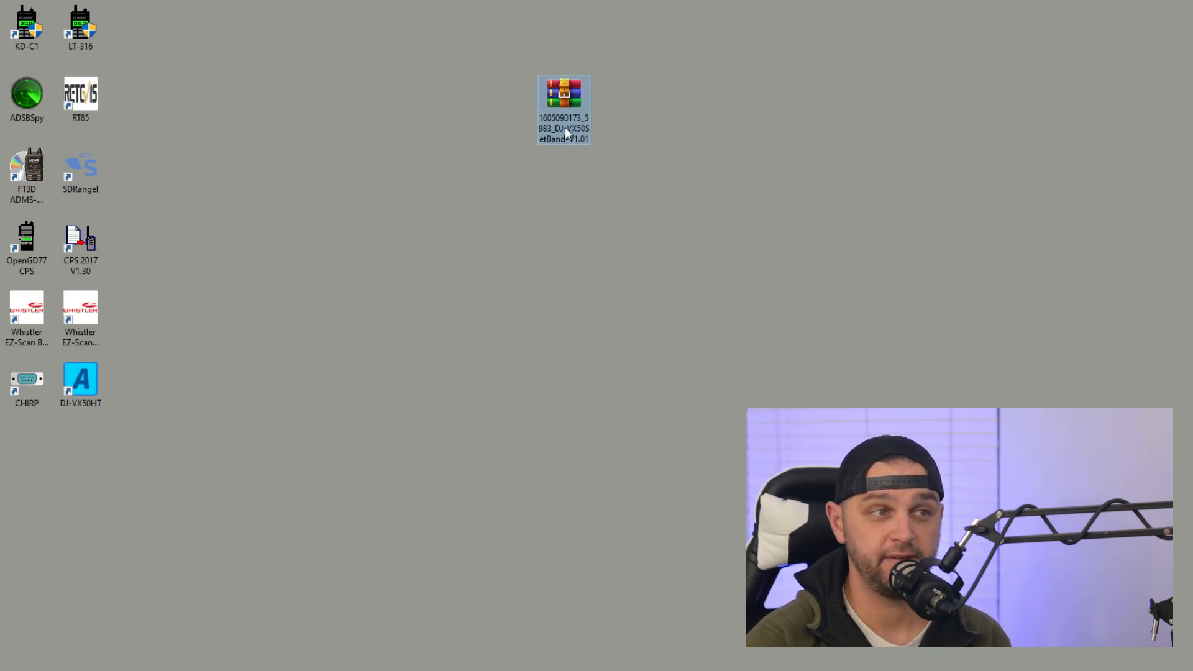
pyautogui.moveTo(701, 156)
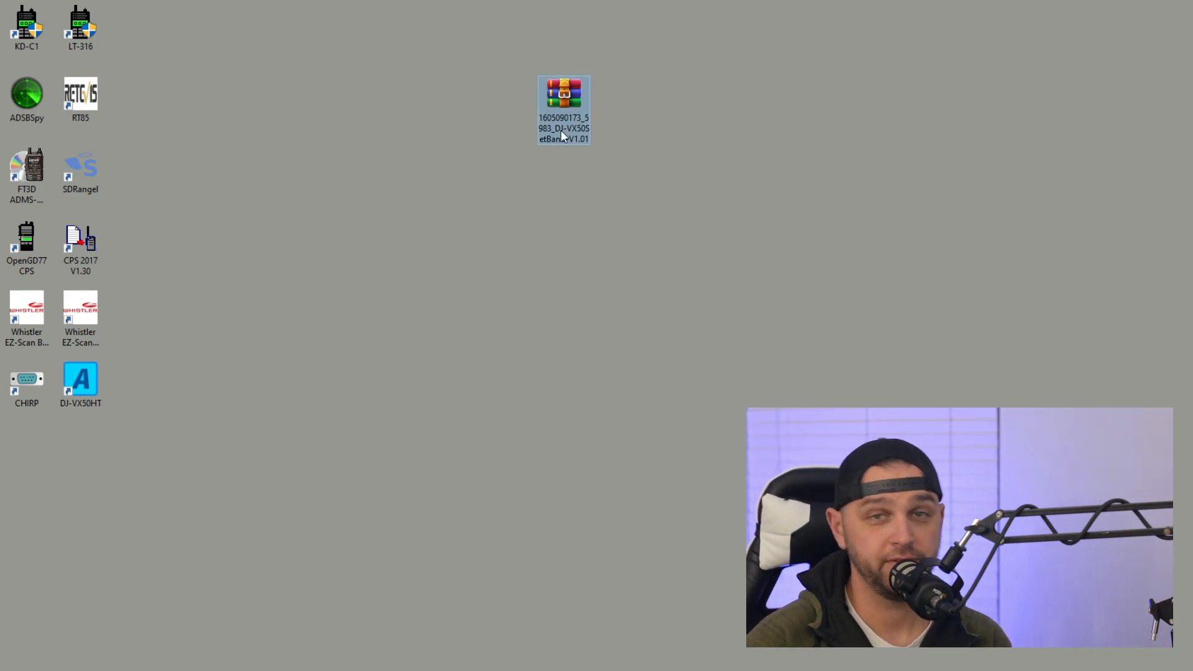
pyautogui.rightClick(563, 110)
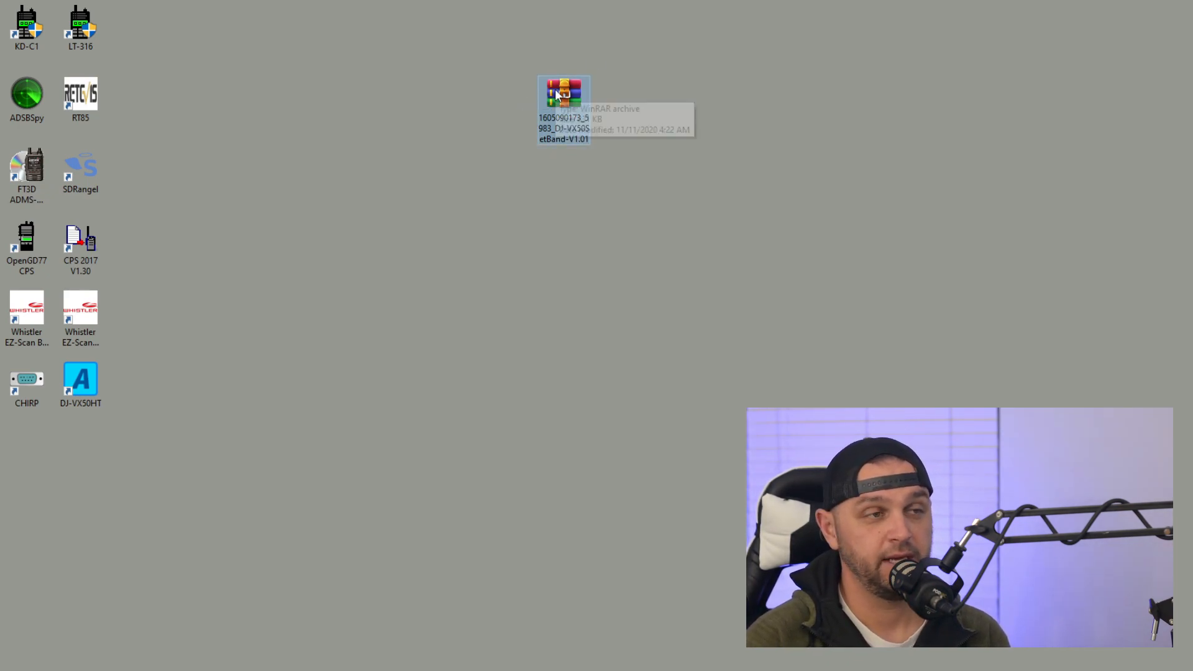
pyautogui.rightClick(563, 95)
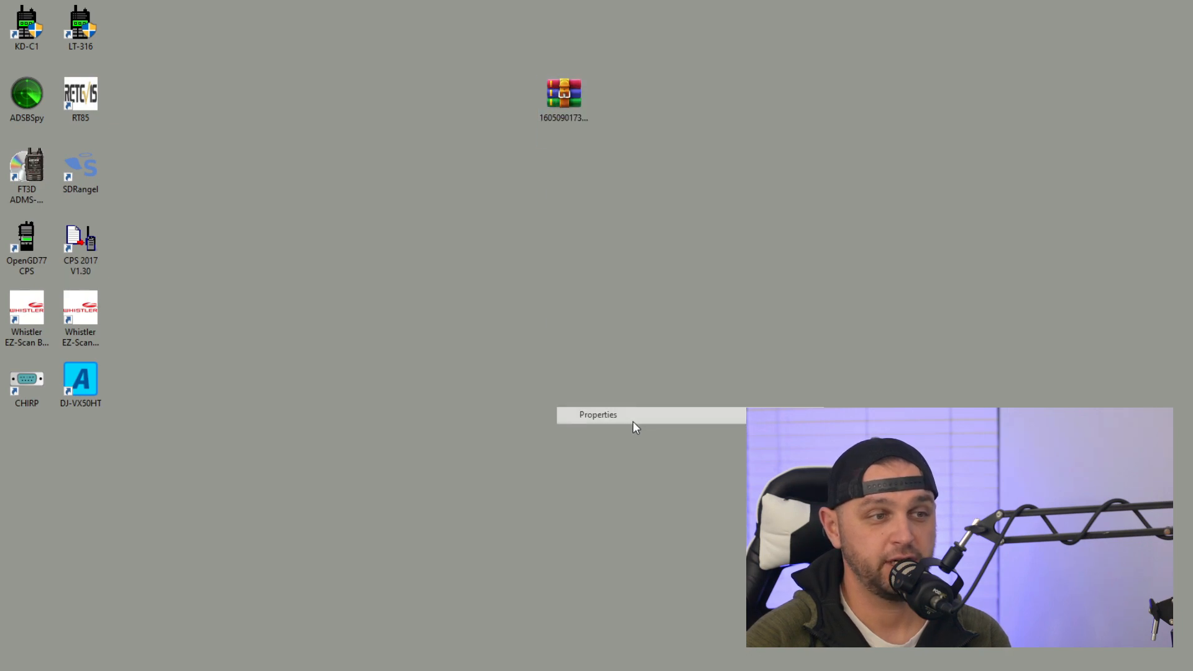
pyautogui.click(598, 415)
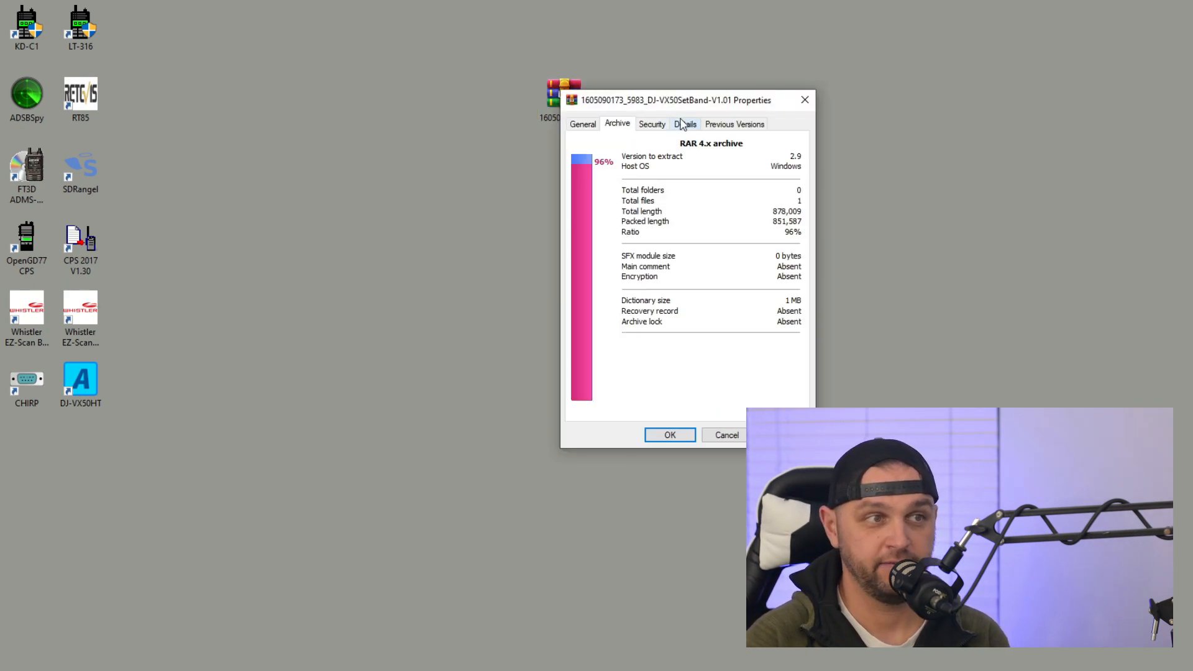
pyautogui.click(733, 123)
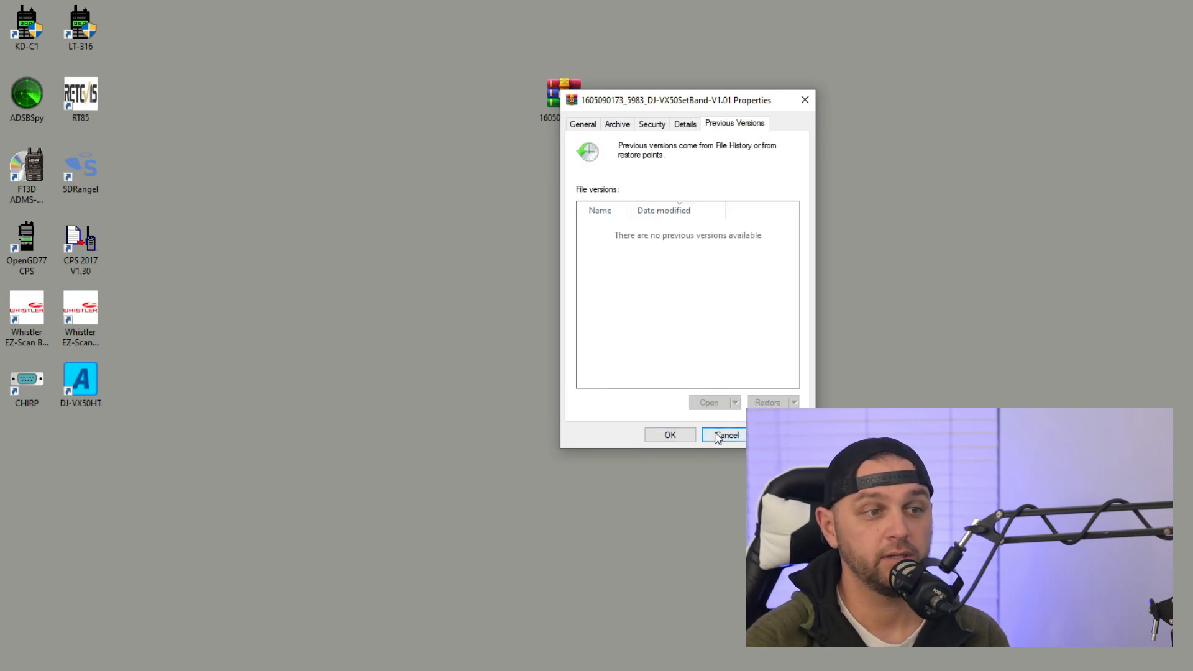
pyautogui.click(725, 435)
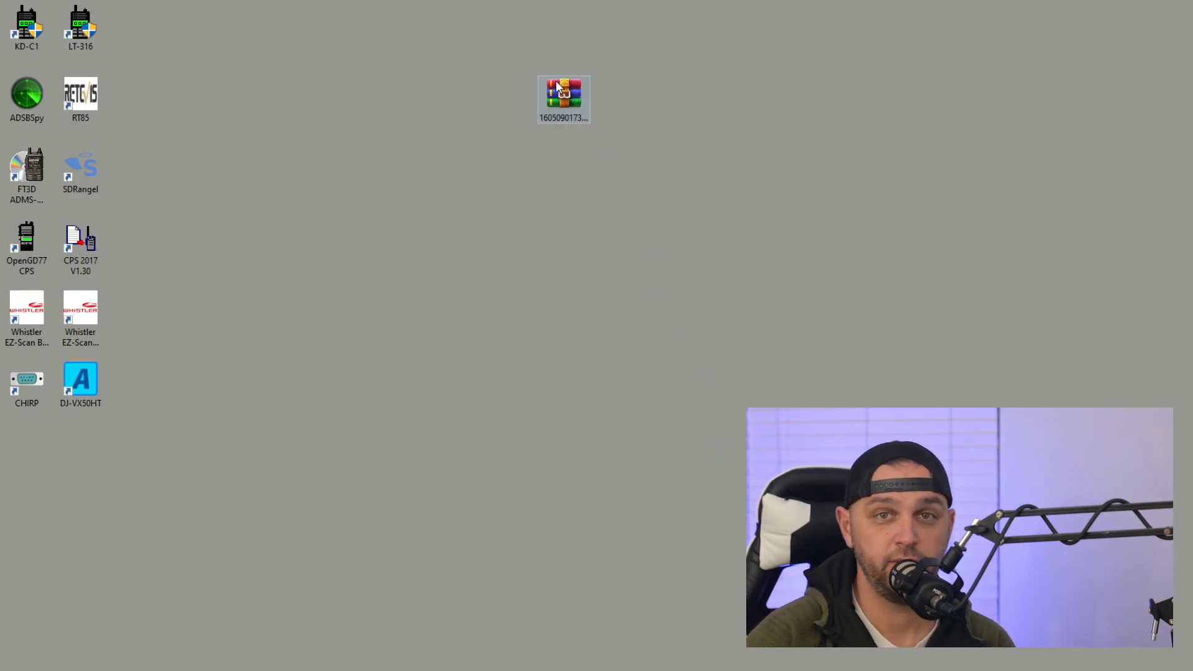
pyautogui.doubleClick(563, 97)
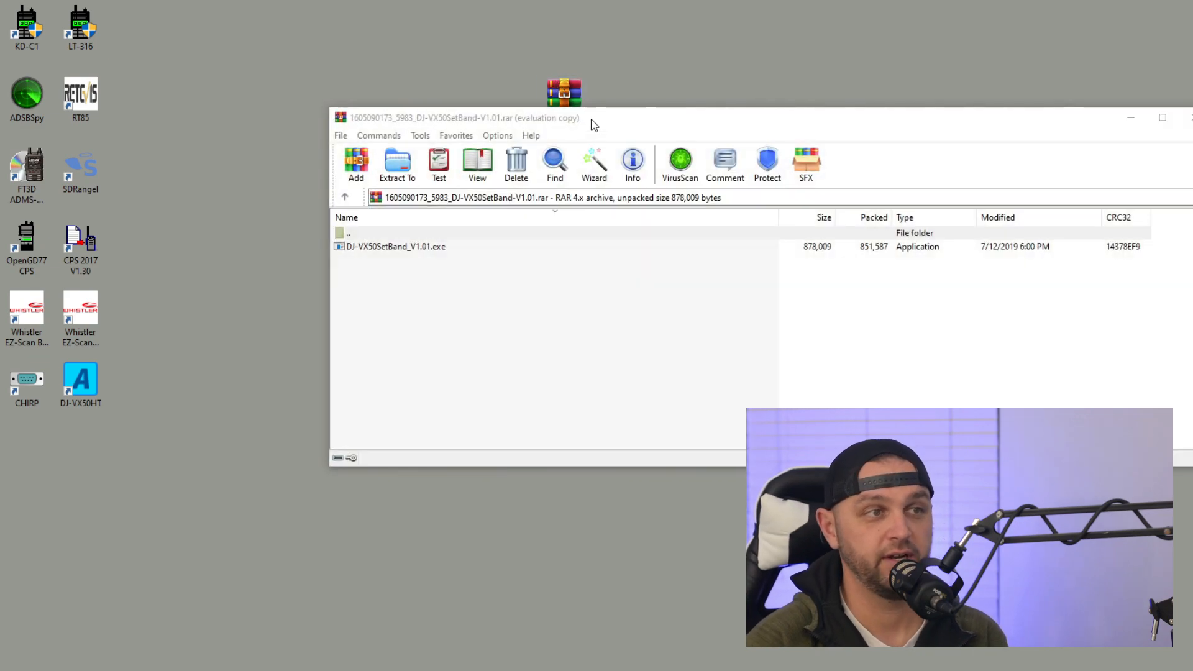
pyautogui.click(396, 246)
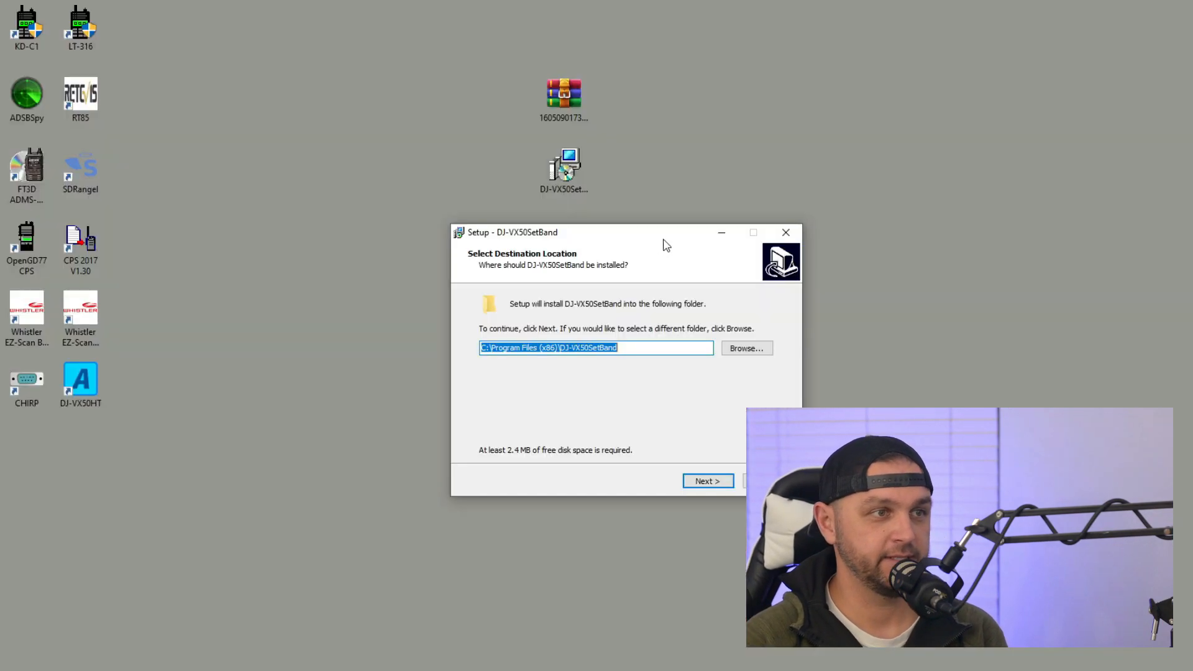
pyautogui.moveTo(609, 251)
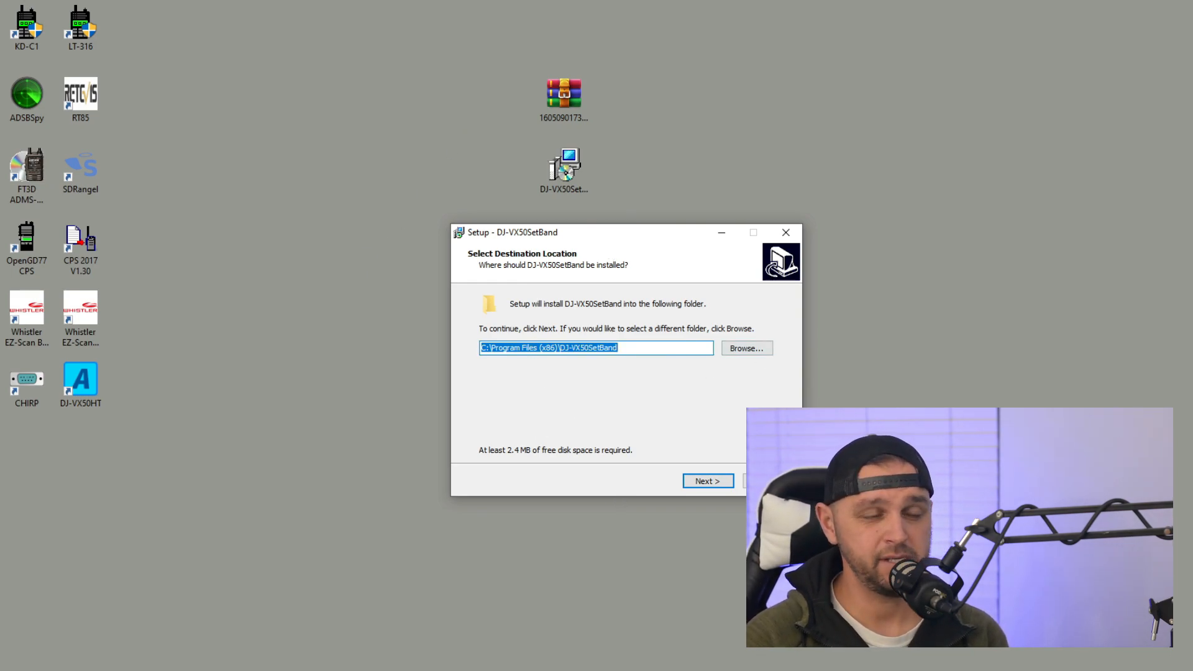
pyautogui.moveTo(712, 295)
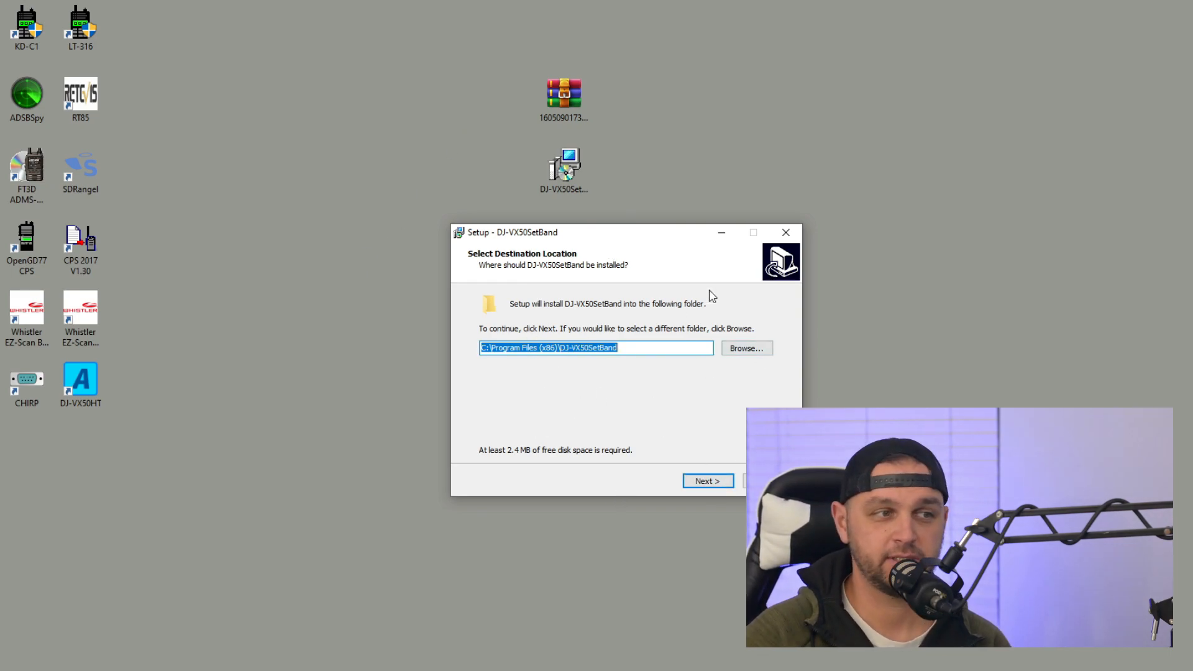
# Step: Install SetBand with default folders and a desktop icon, launching it at finish
pyautogui.click(706, 480)
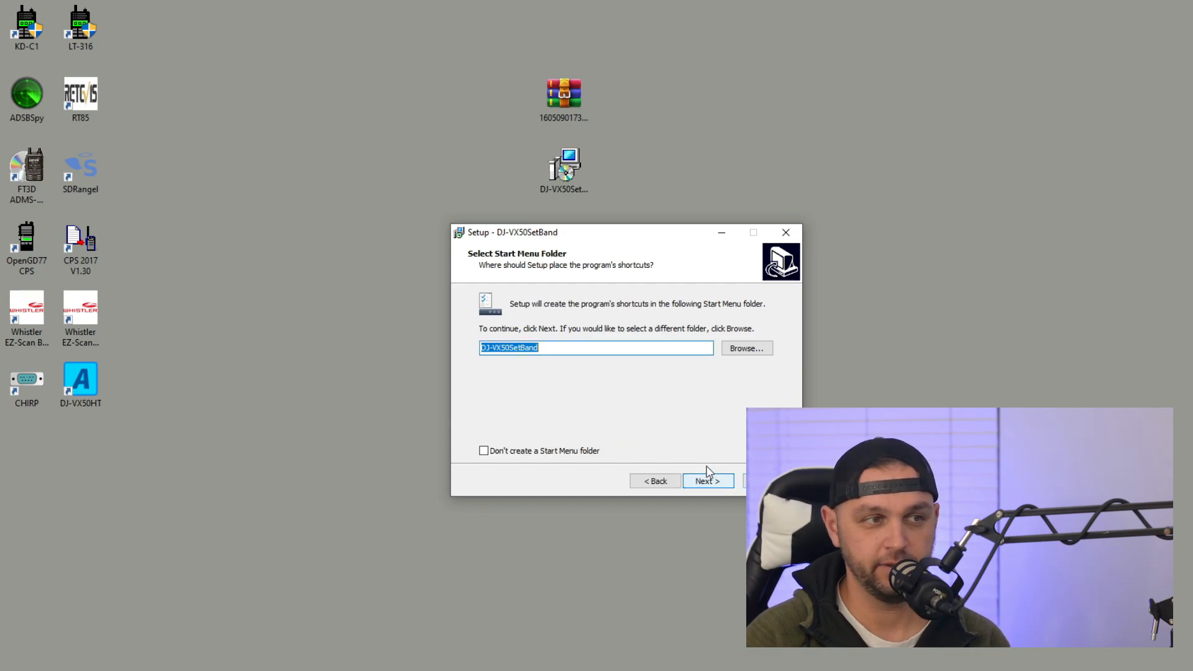
pyautogui.moveTo(613, 312)
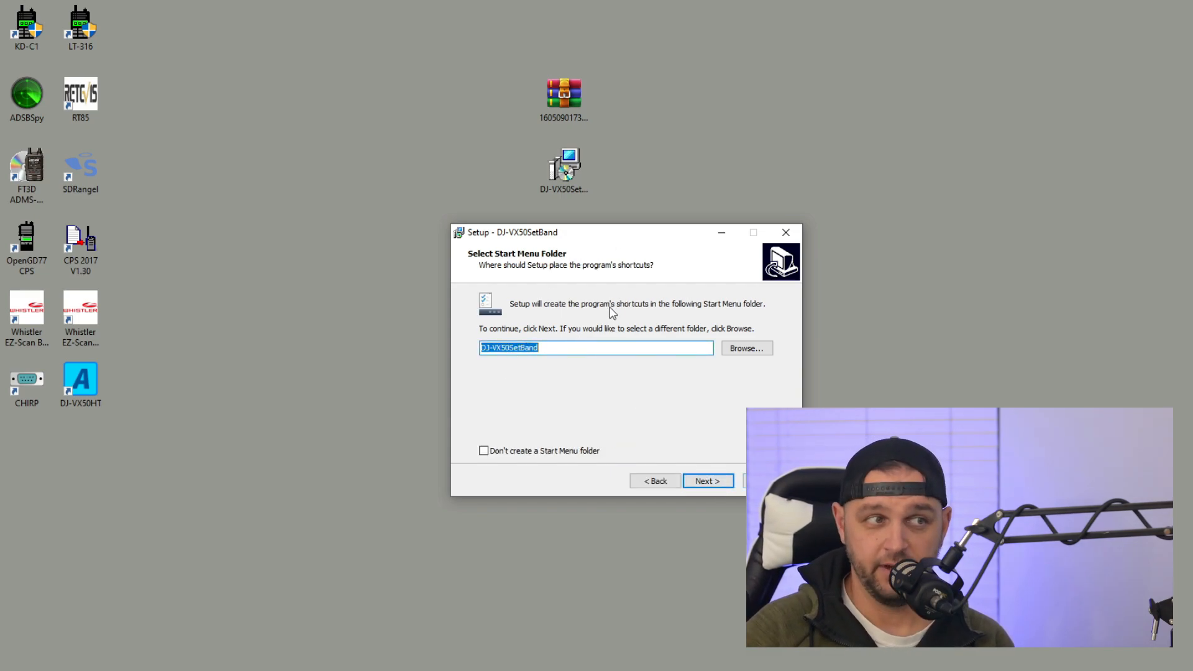
pyautogui.moveTo(681, 515)
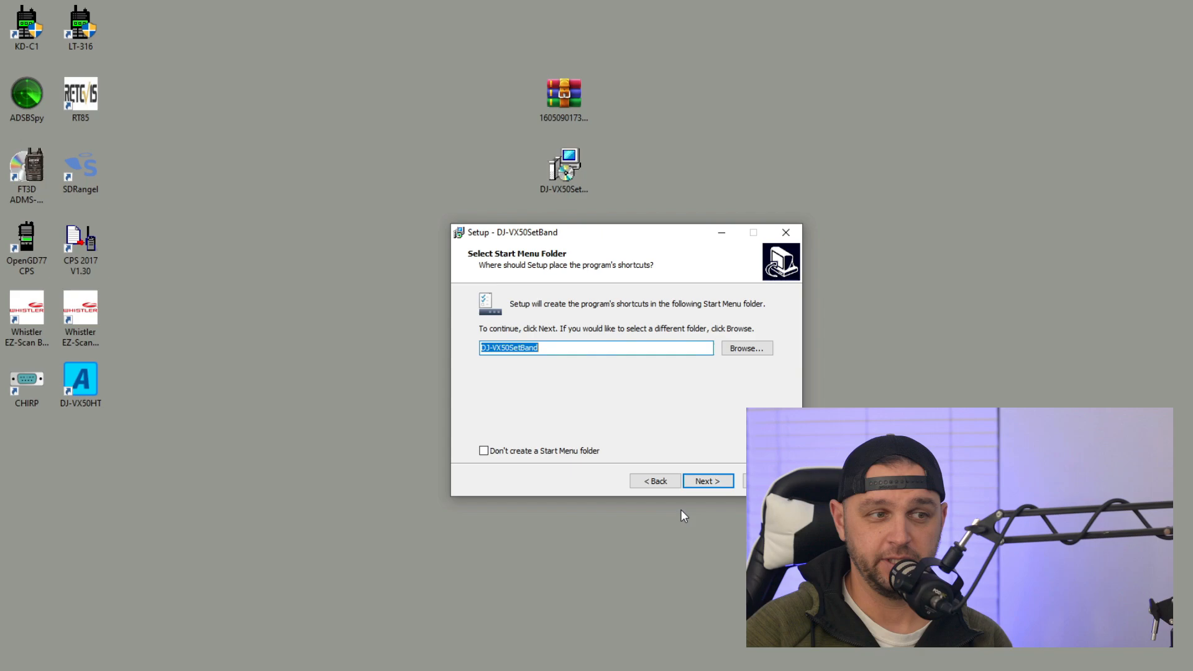
pyautogui.click(706, 481)
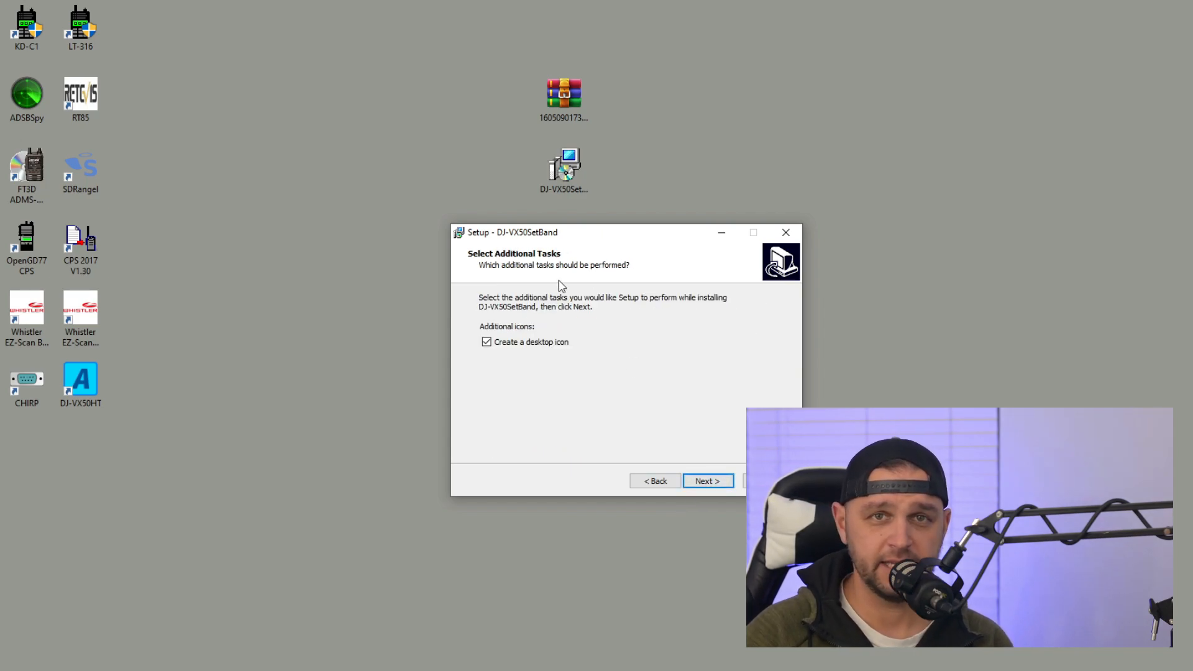
pyautogui.click(706, 481)
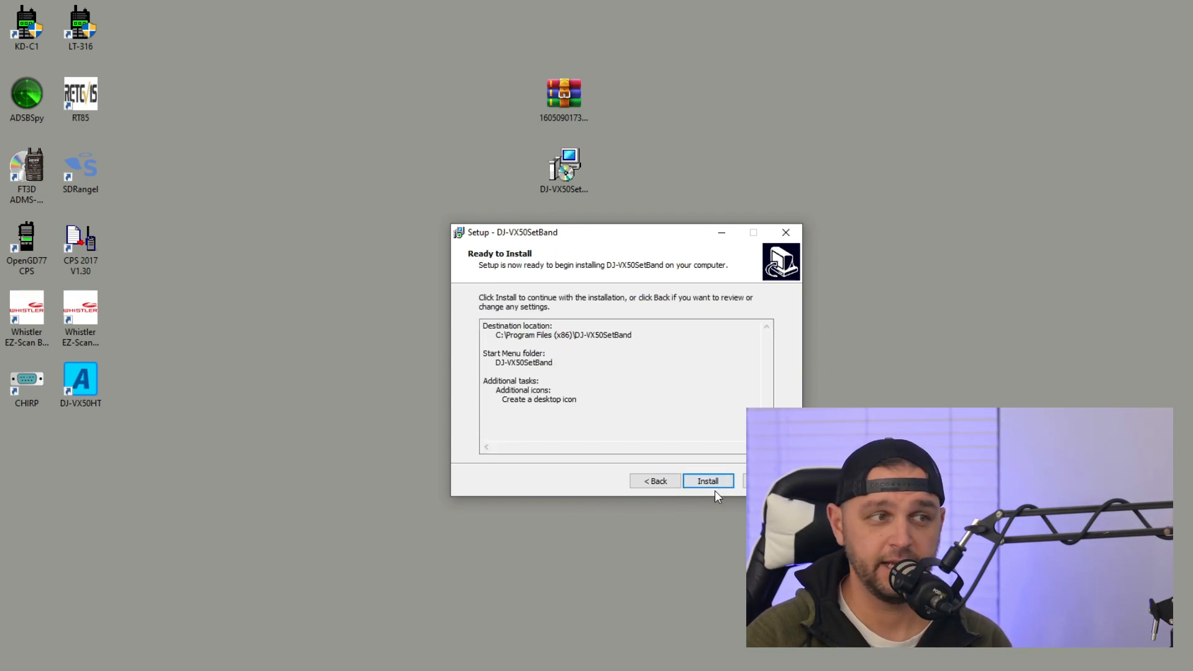
pyautogui.click(708, 481)
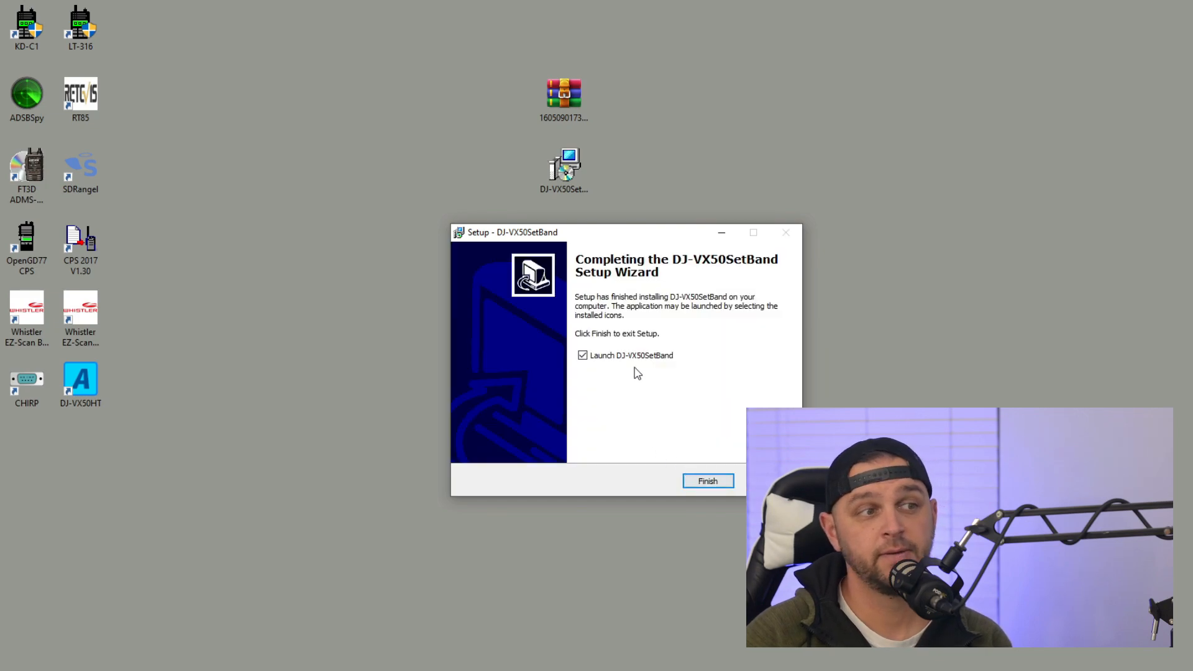
pyautogui.moveTo(676, 381)
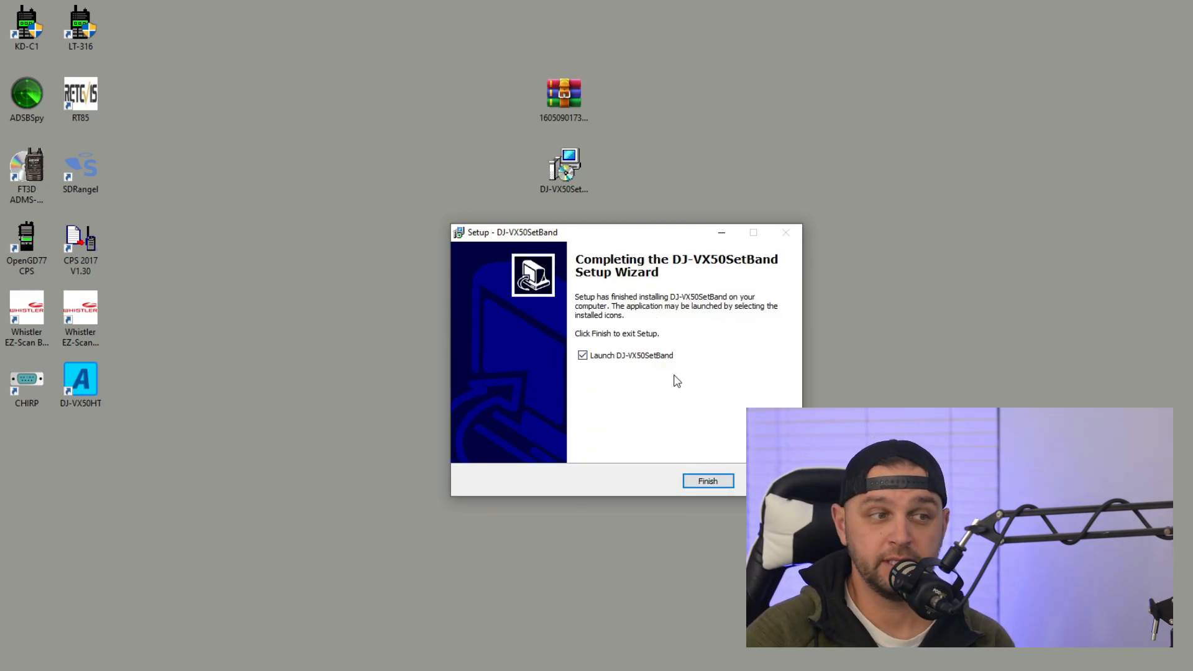
pyautogui.moveTo(739, 496)
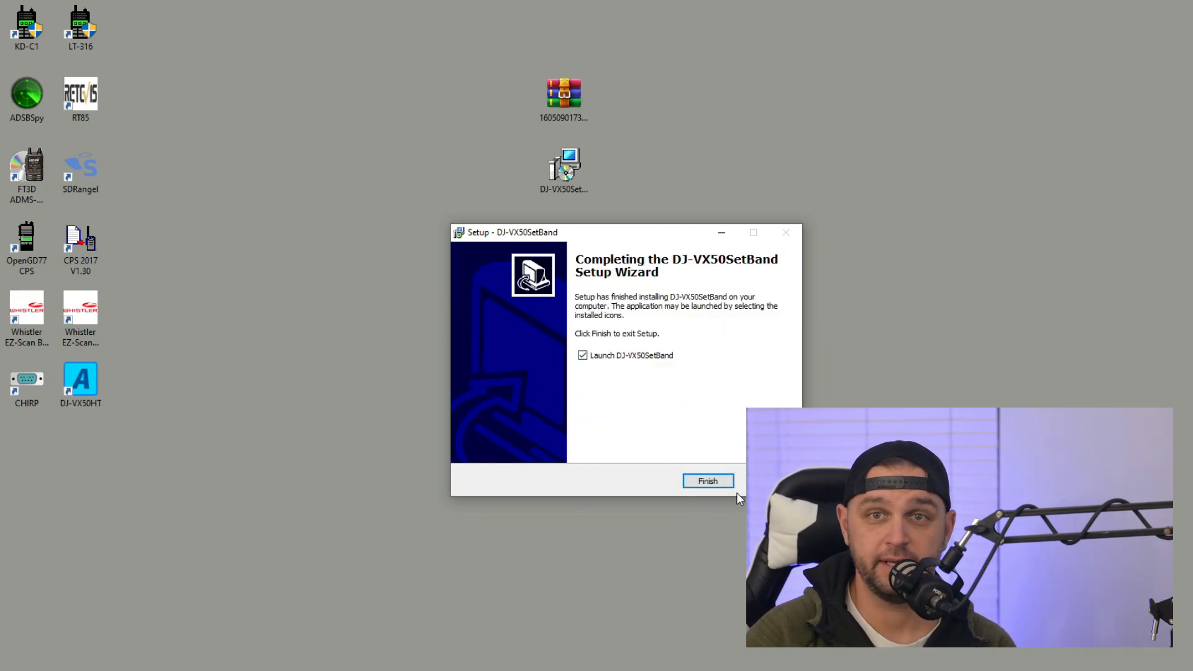
pyautogui.click(706, 481)
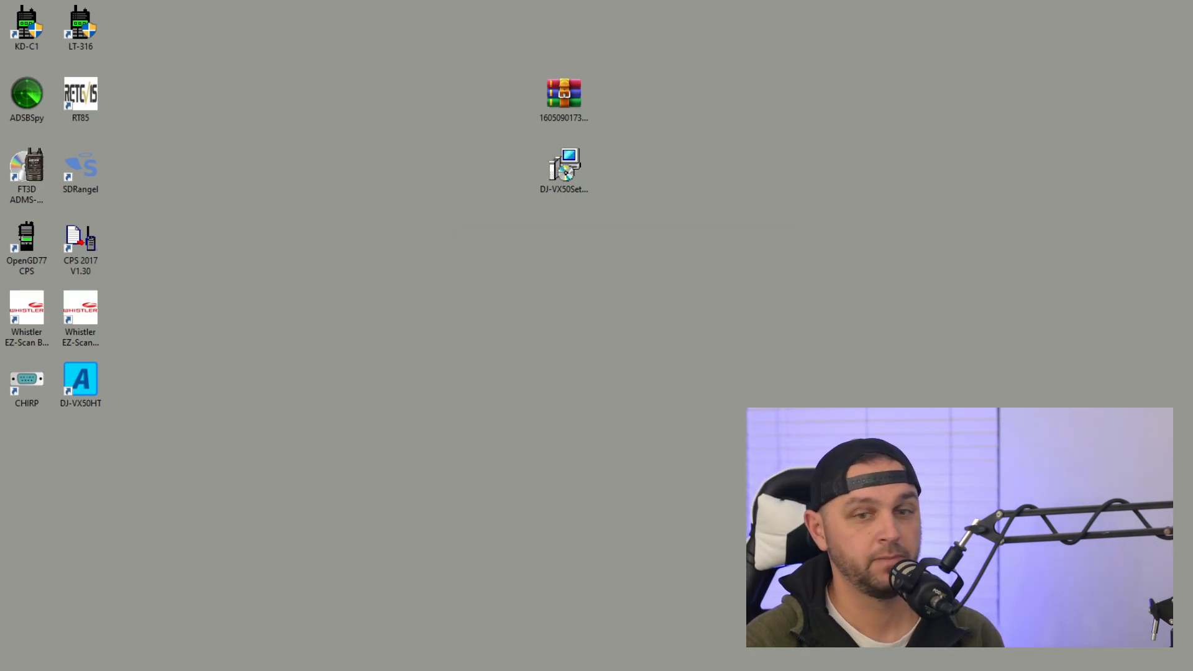
# Step: Launch the SetBand utility and switch the radio type to HT
pyautogui.doubleClick(564, 162)
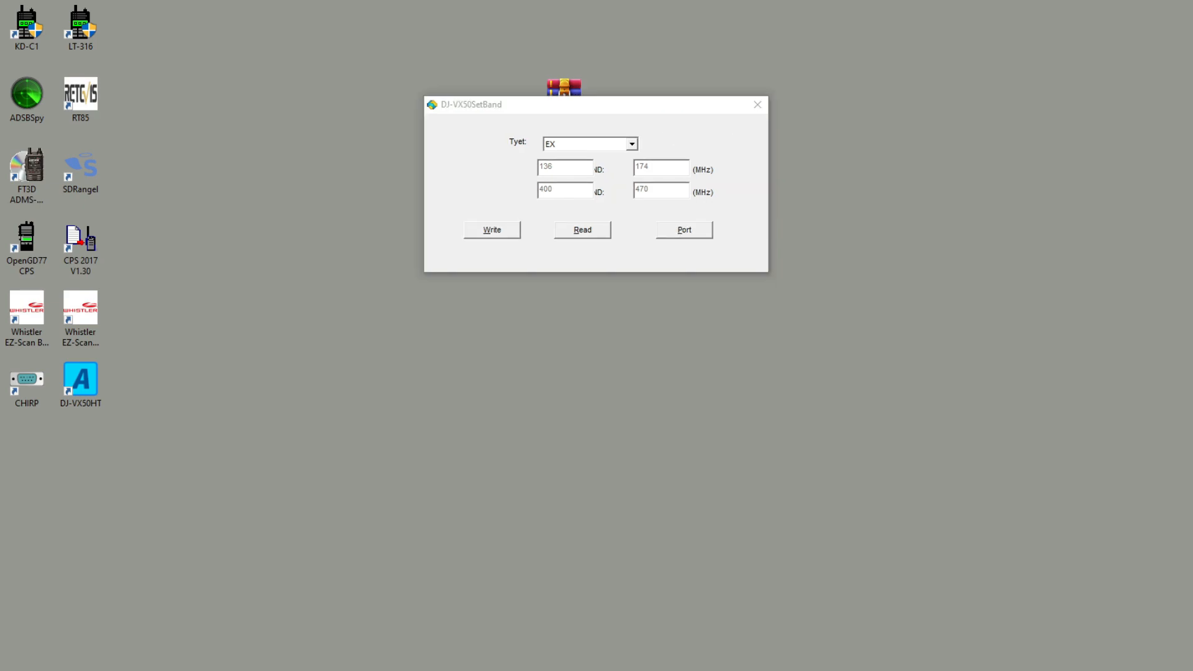
pyautogui.moveTo(557, 134)
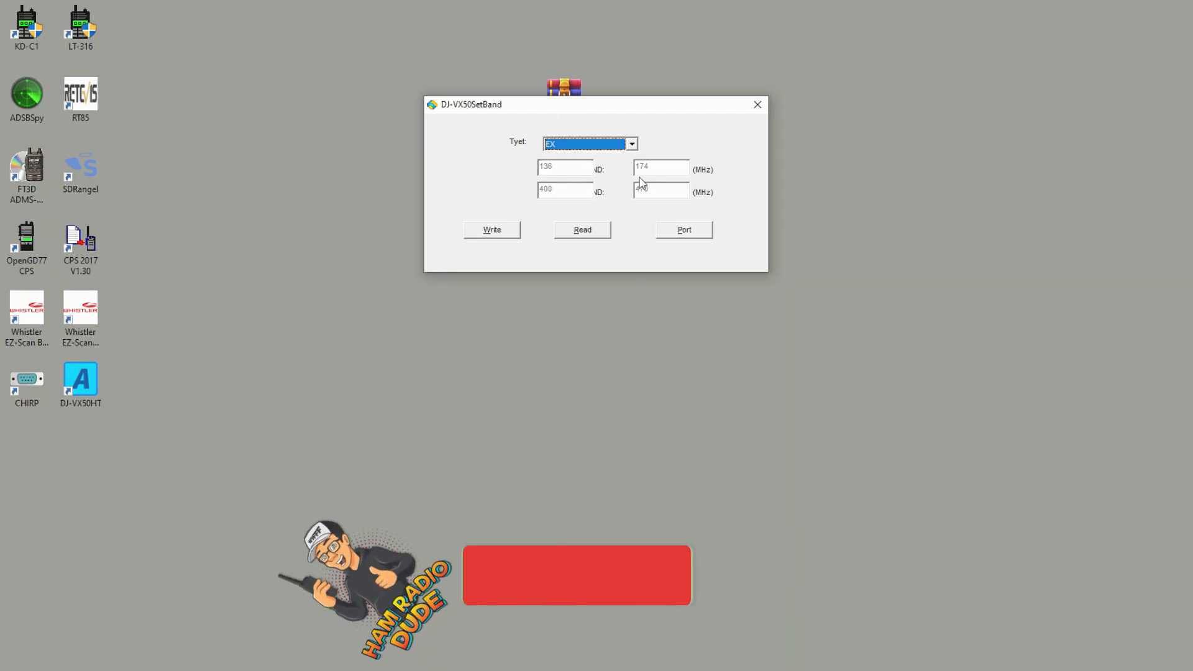
pyautogui.click(632, 143)
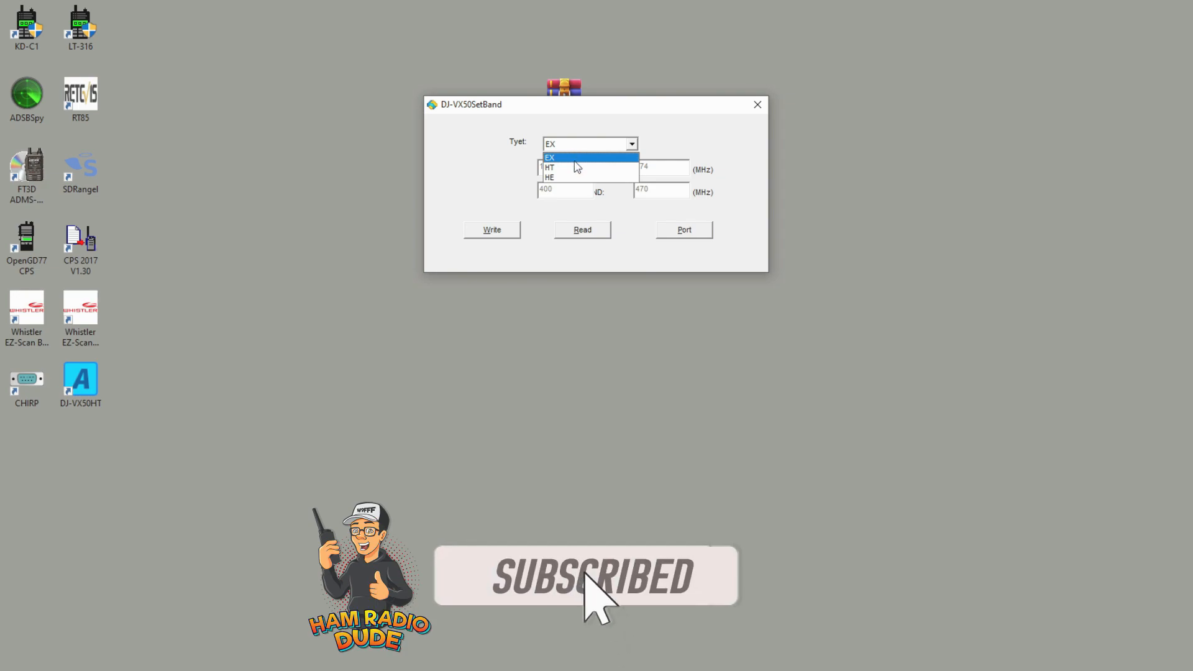
pyautogui.moveTo(579, 178)
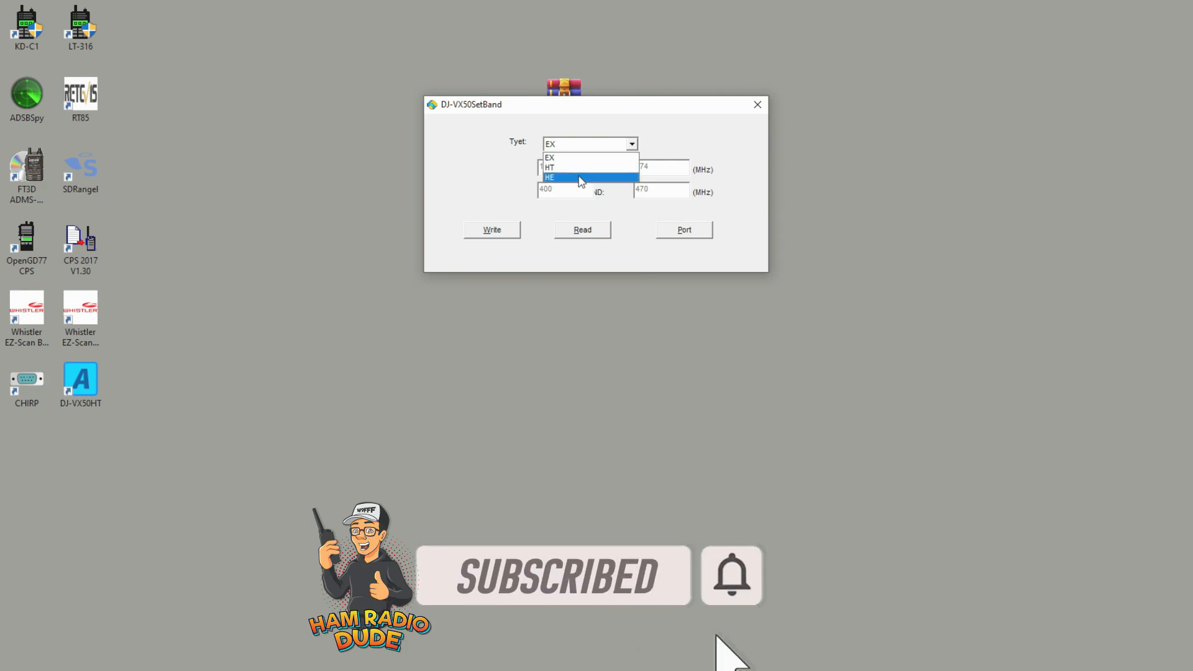
pyautogui.click(550, 167)
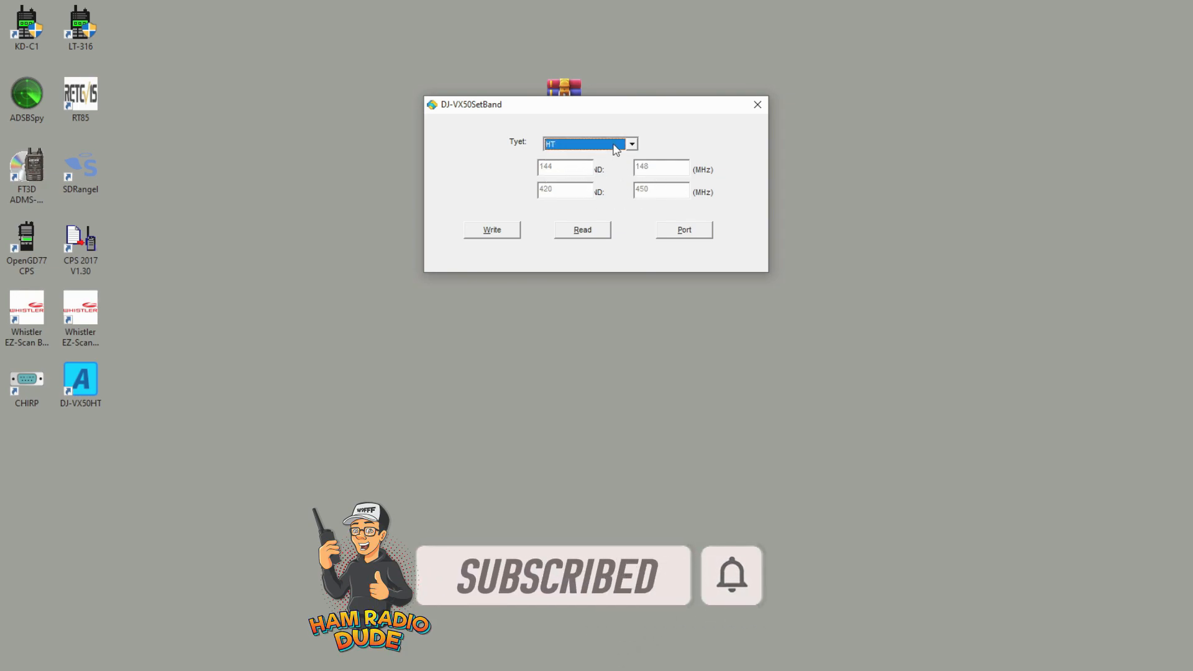
# Step: Set the radio type to EX and open the port settings, keeping COM13
pyautogui.click(632, 143)
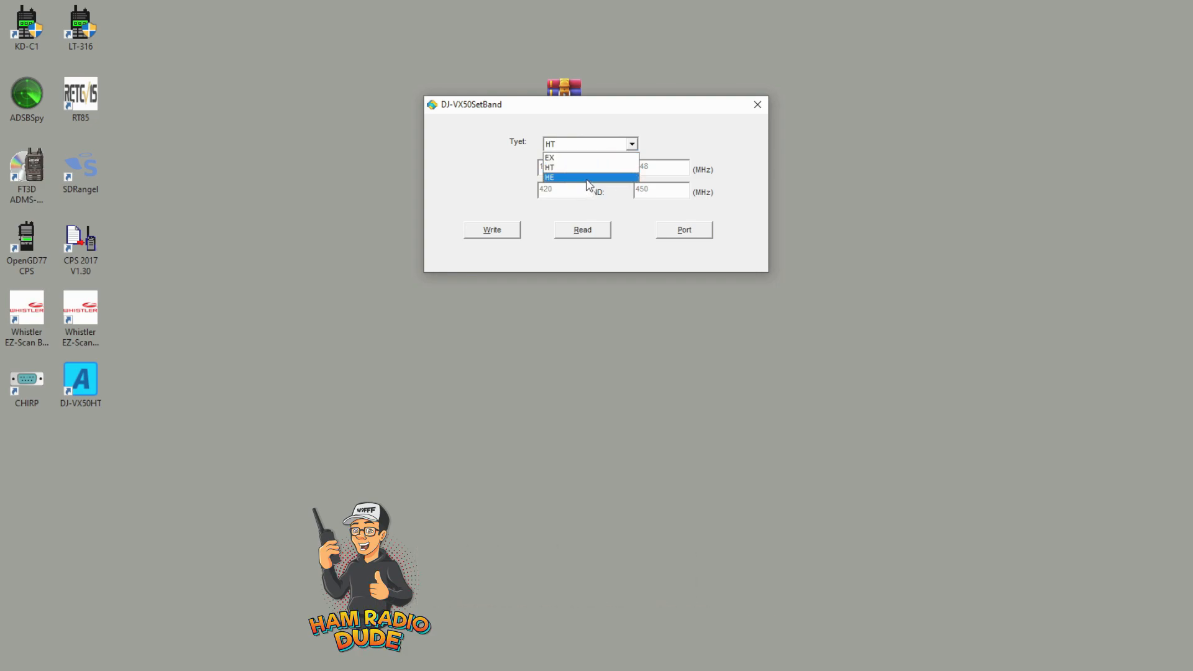
pyautogui.click(586, 177)
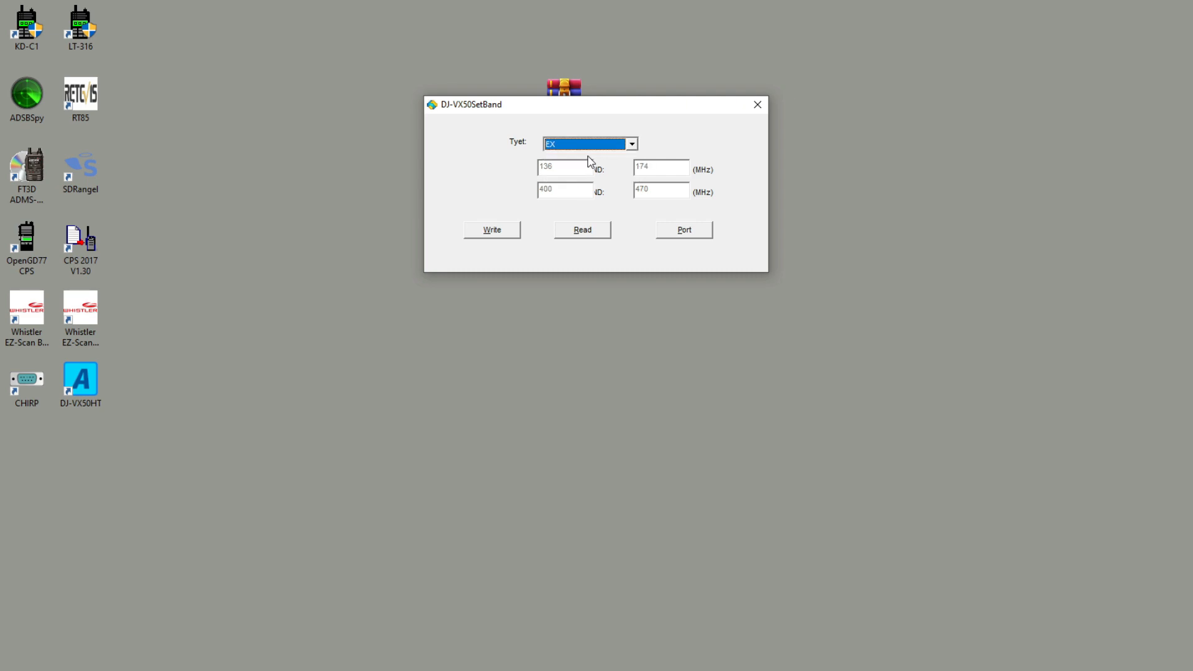
pyautogui.moveTo(646, 230)
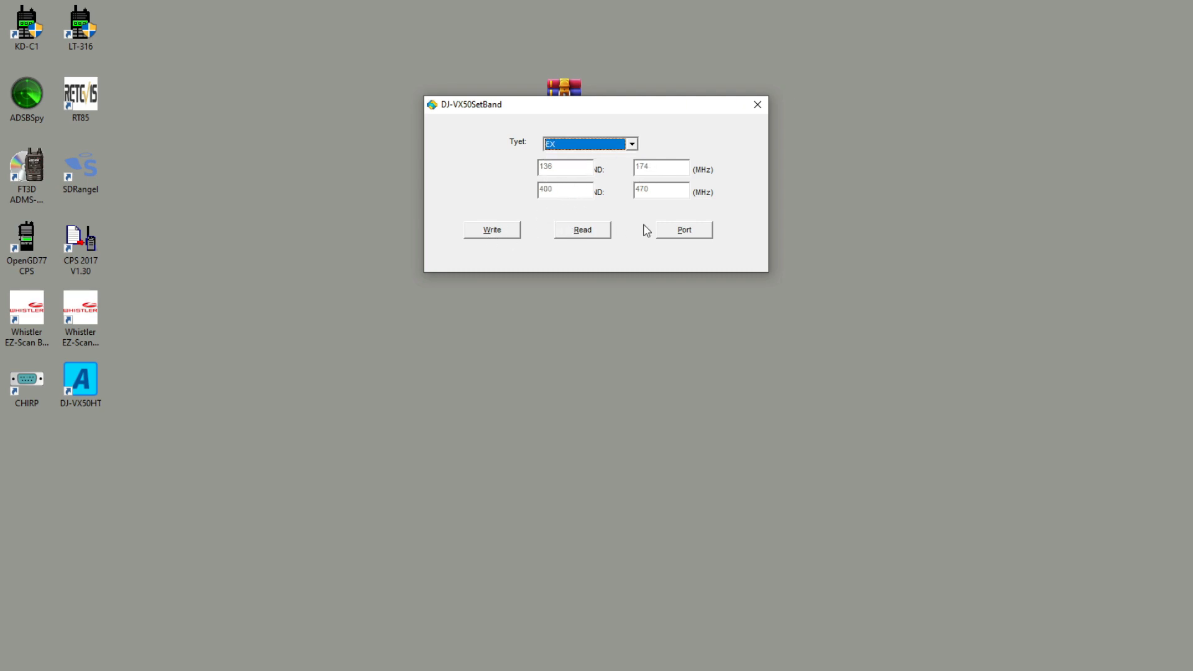
pyautogui.moveTo(624, 244)
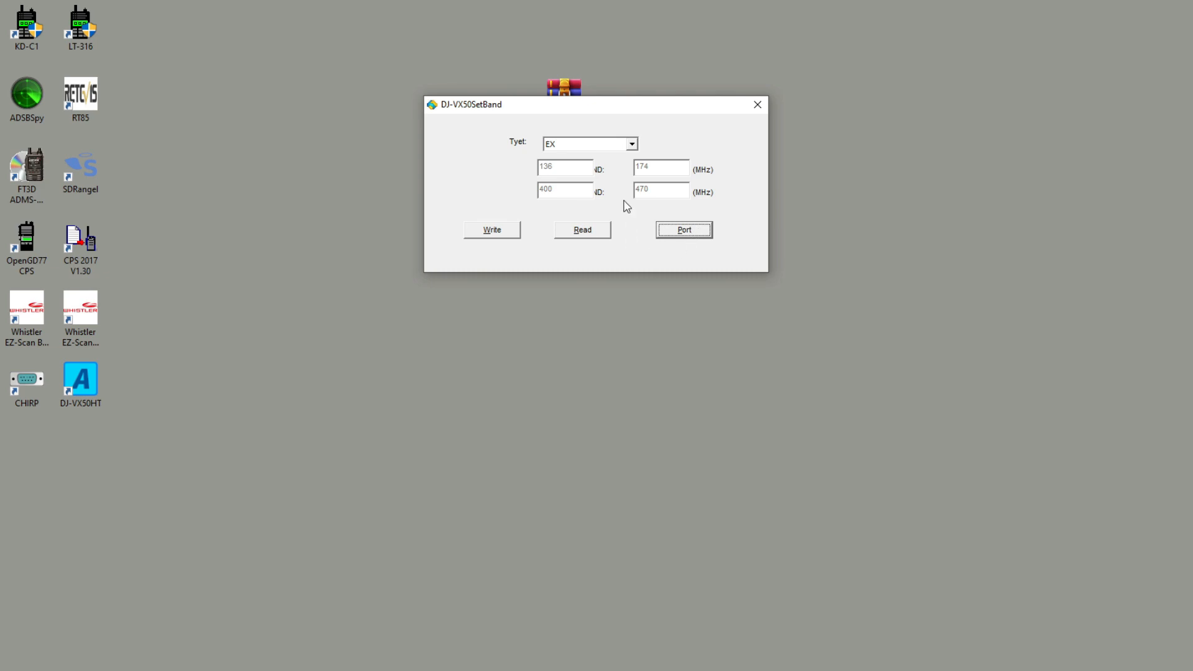
pyautogui.click(682, 229)
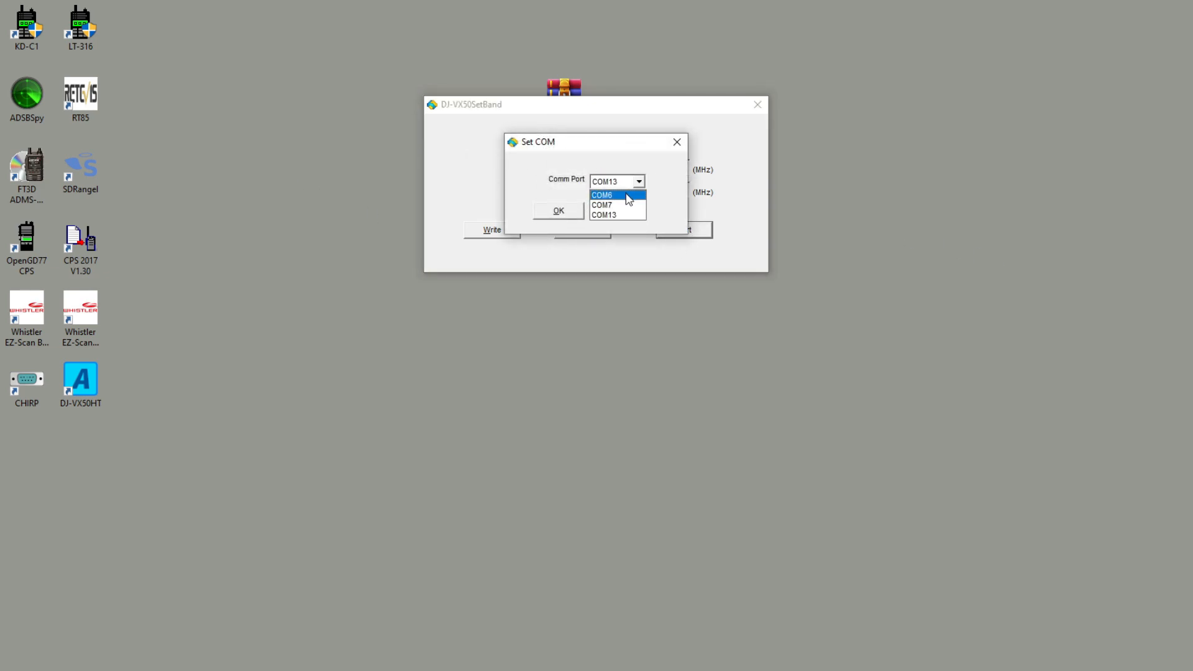
pyautogui.click(603, 214)
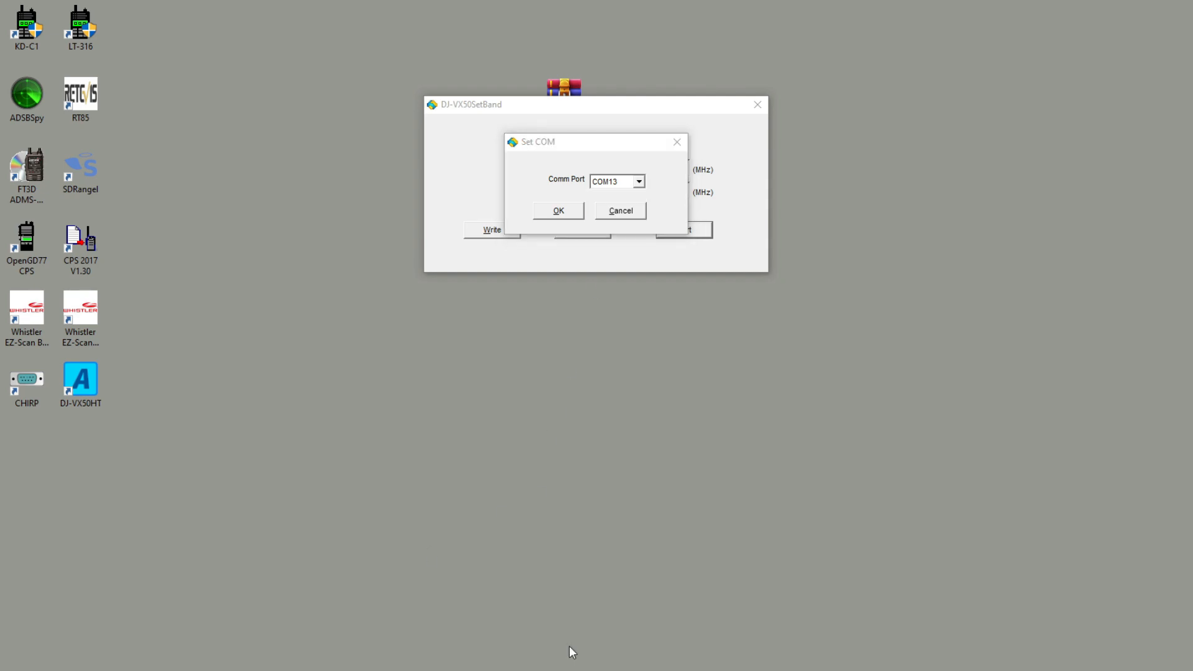
pyautogui.moveTo(572, 652)
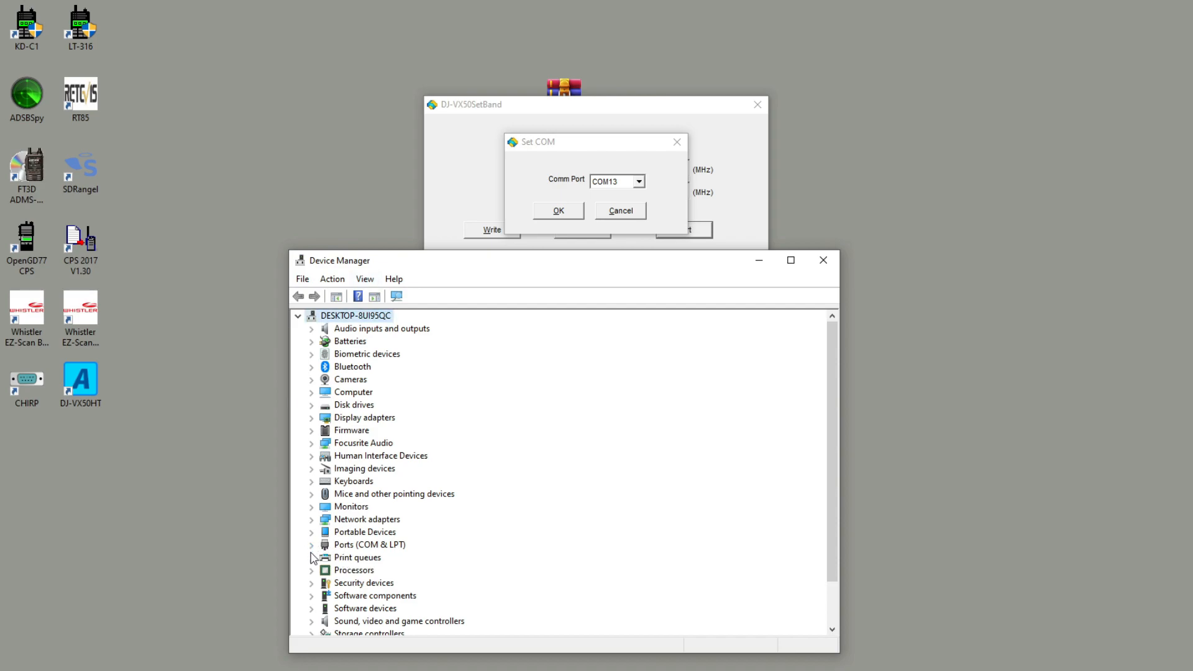
# Step: Confirm in Device Manager that the USB Serial Port is COM13 with FTDI driver, then close it
pyautogui.click(311, 544)
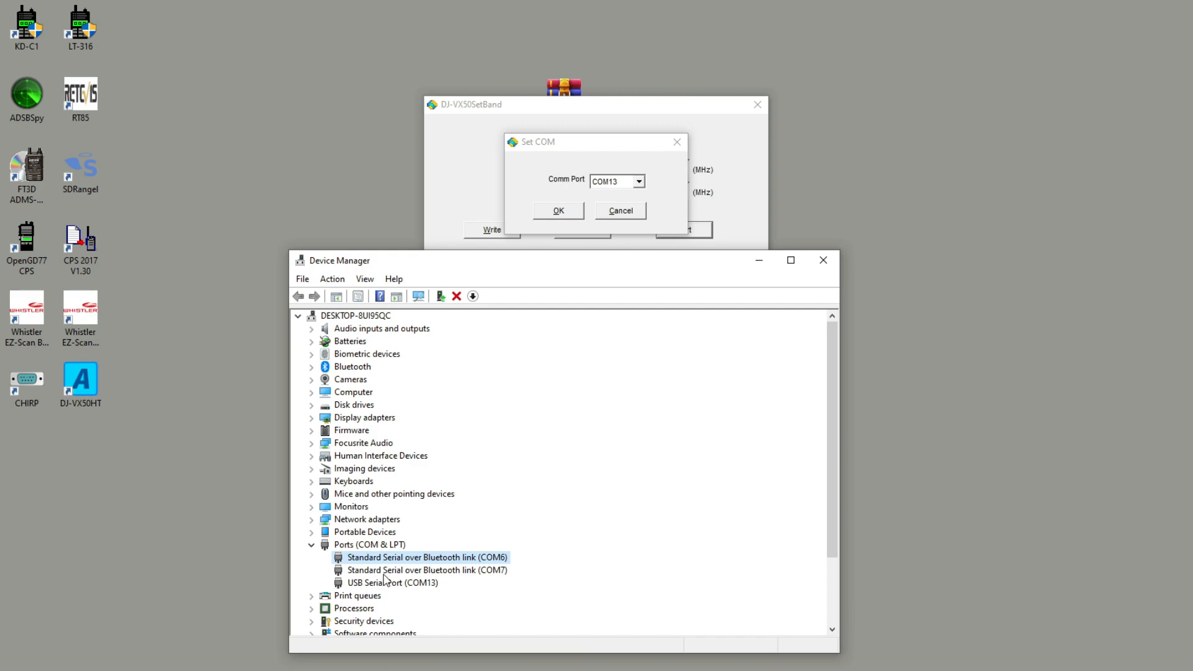
pyautogui.click(393, 582)
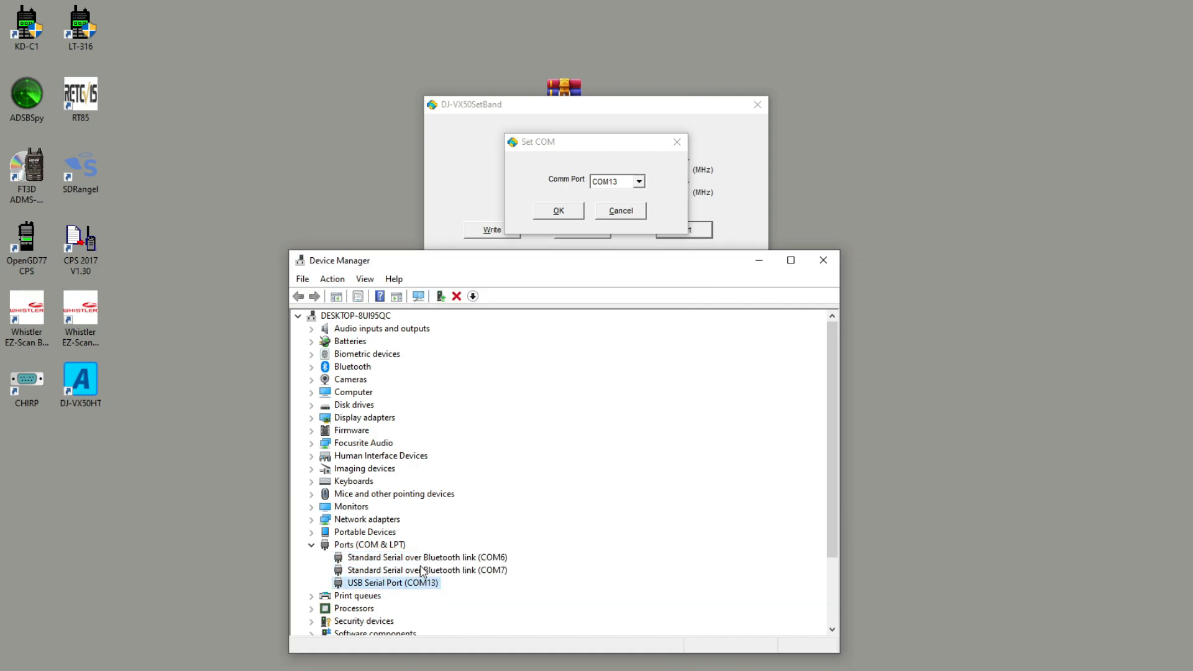
pyautogui.doubleClick(393, 582)
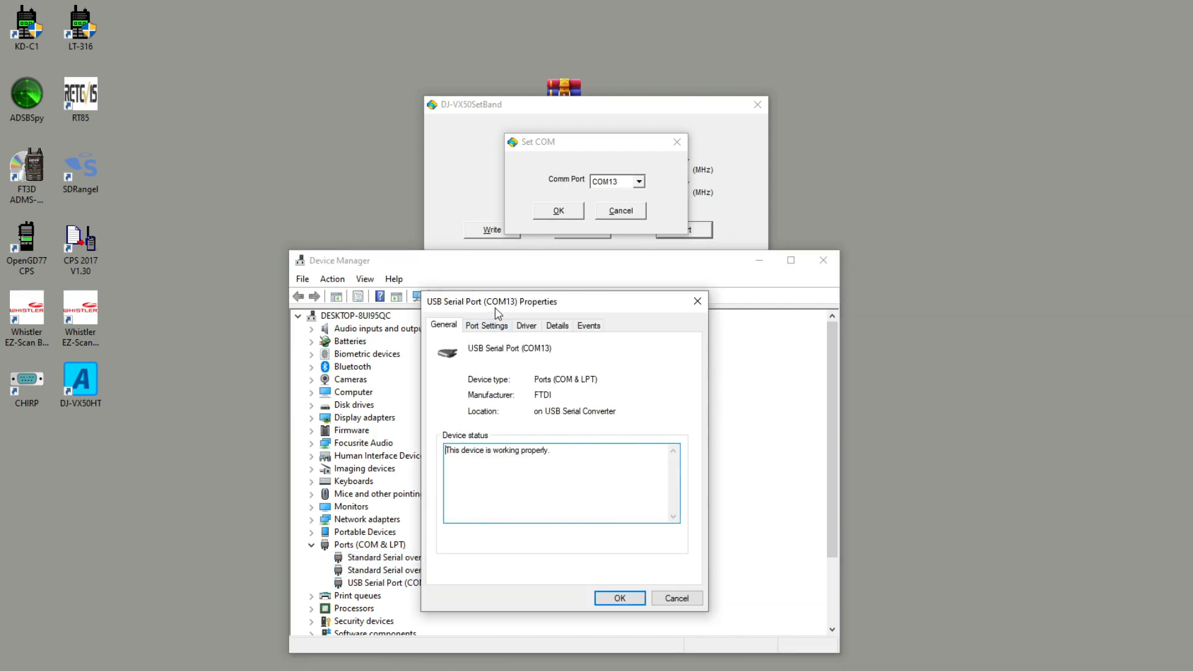
pyautogui.moveTo(525, 340)
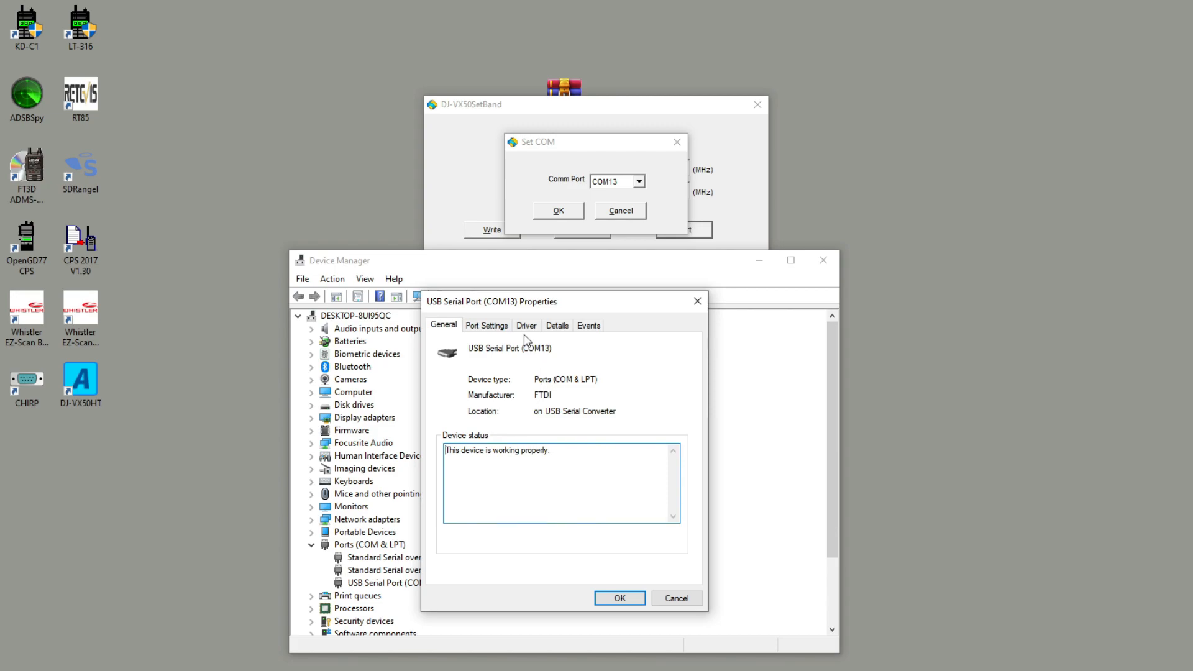
pyautogui.click(526, 325)
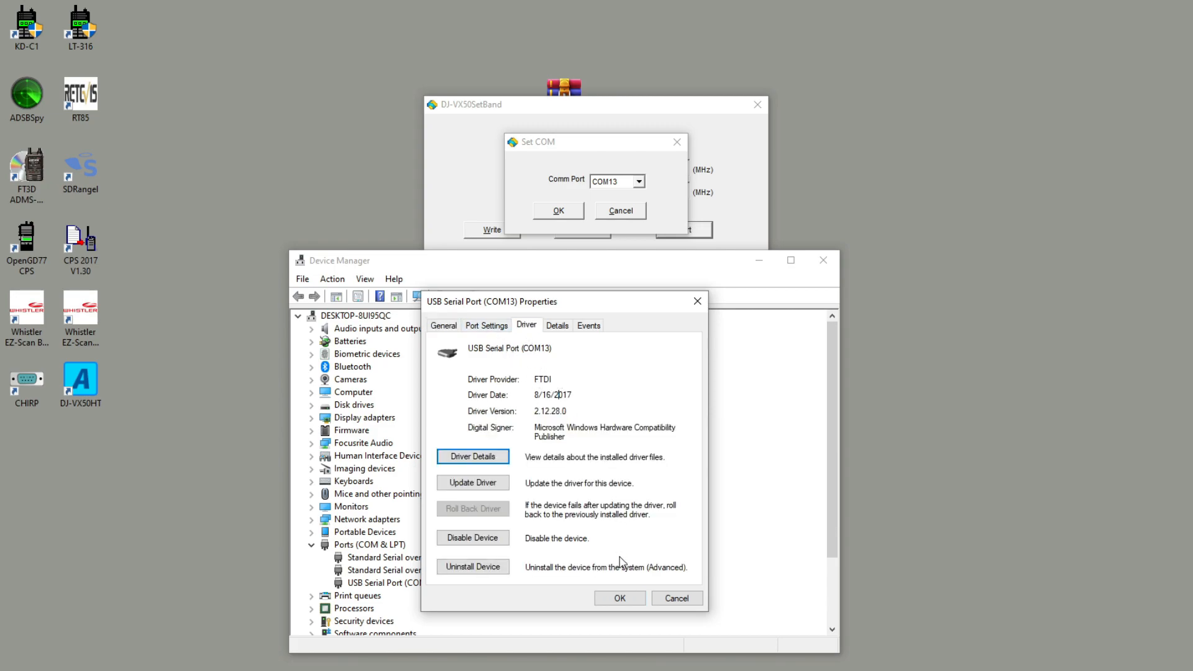
pyautogui.click(619, 598)
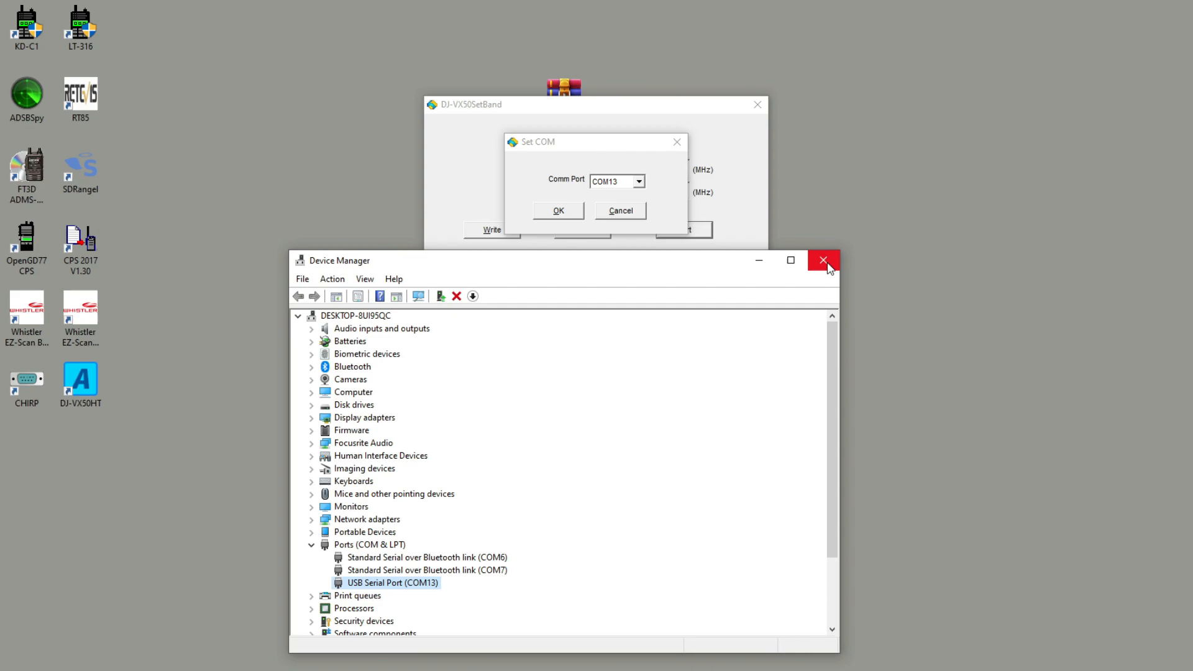
pyautogui.click(822, 260)
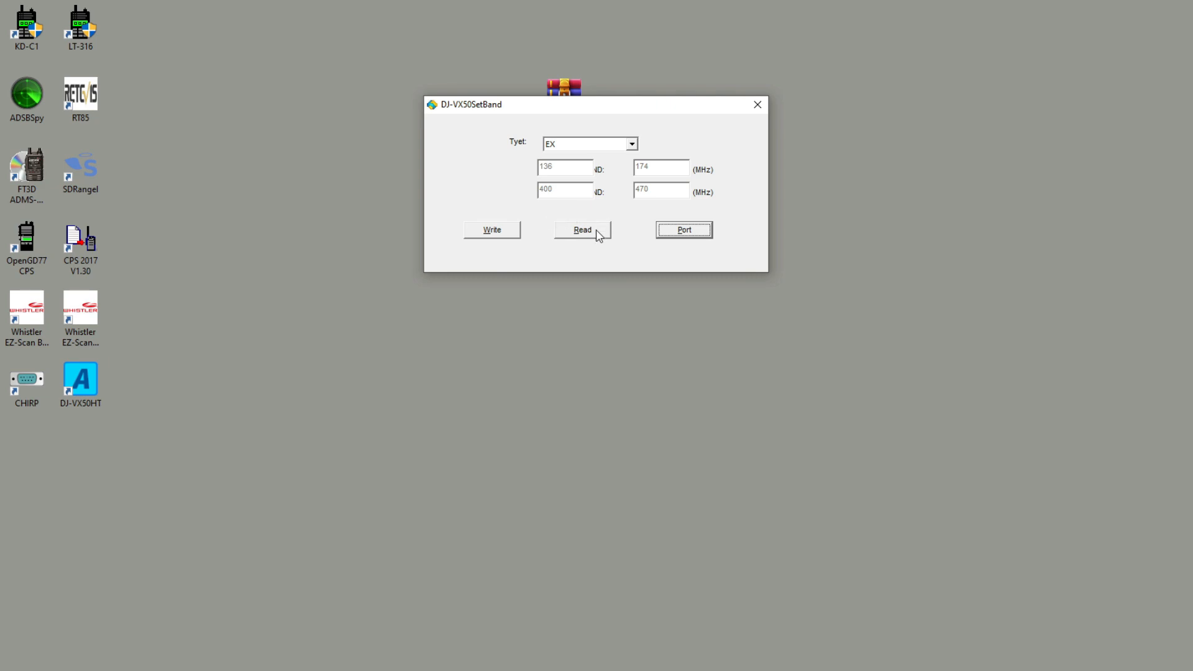
# Step: Read the radio, then write EX type with 136–174 and 400–470 MHz limits
pyautogui.click(582, 229)
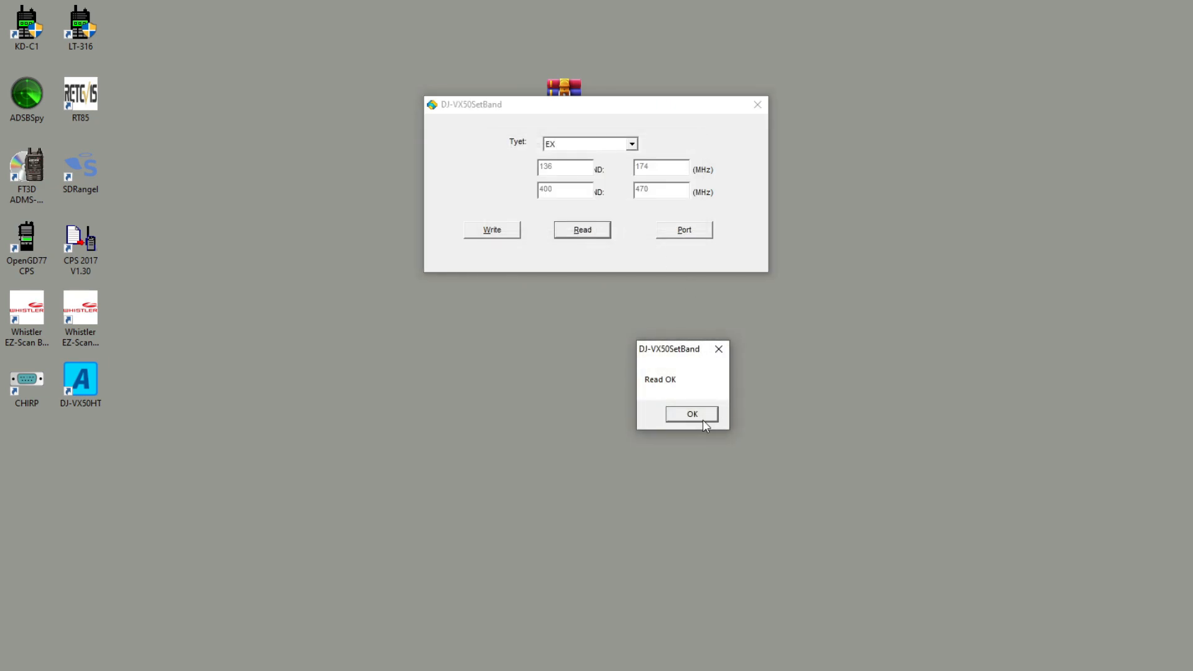
pyautogui.click(691, 413)
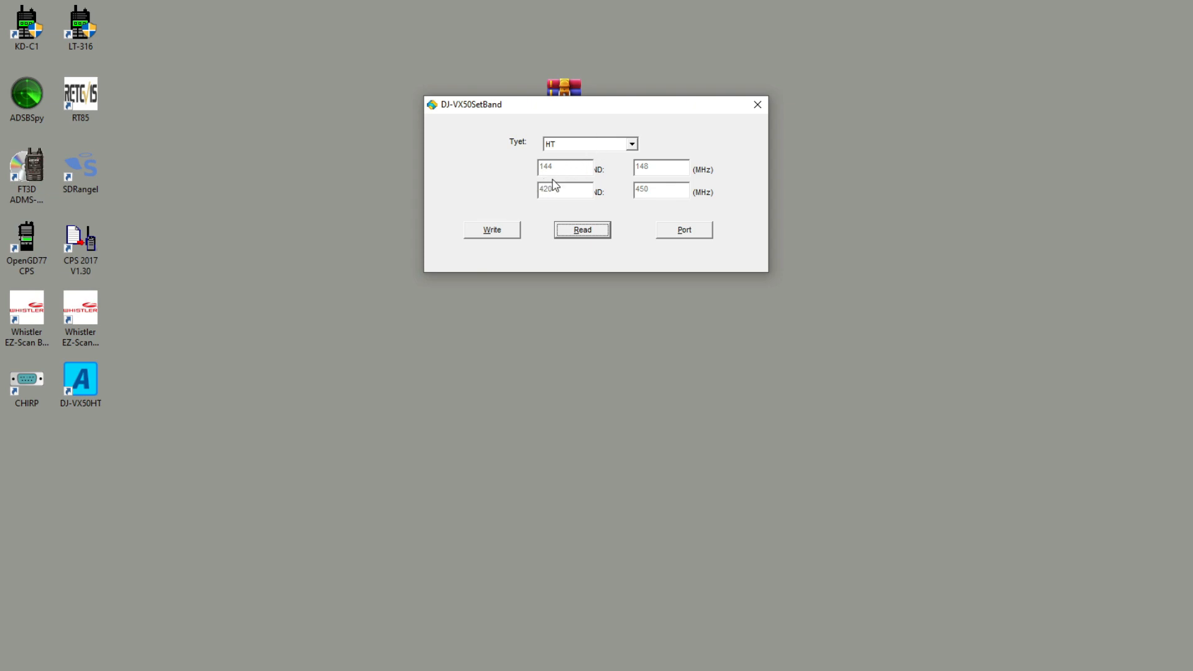
pyautogui.click(632, 143)
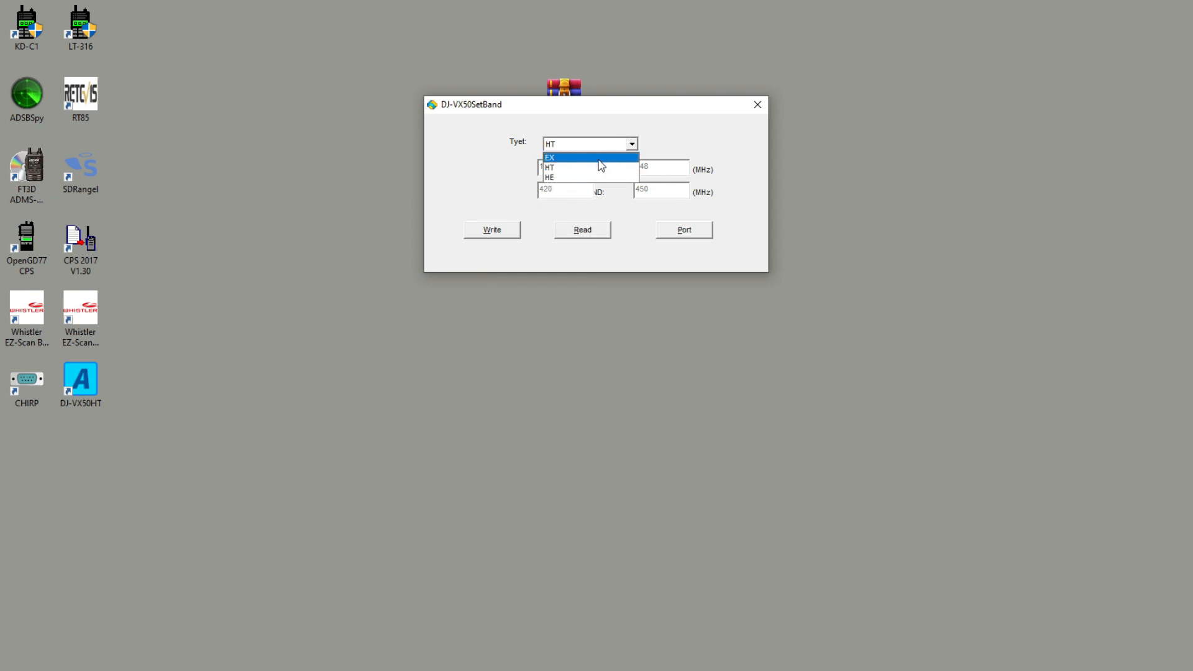
pyautogui.click(492, 230)
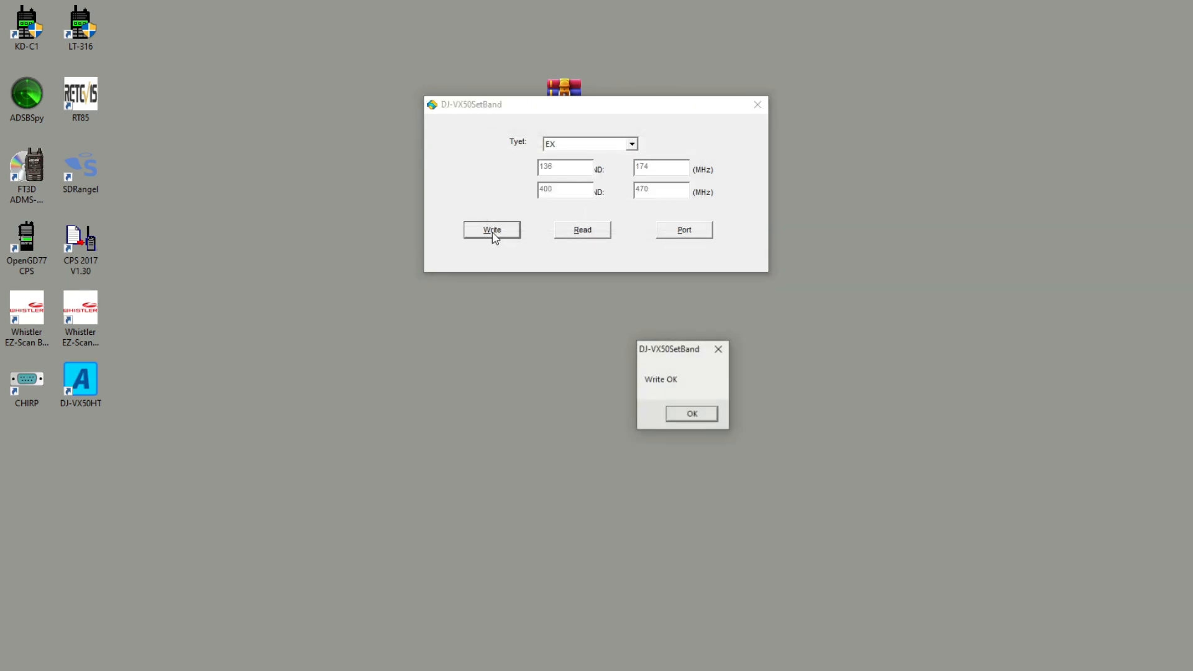
pyautogui.click(690, 413)
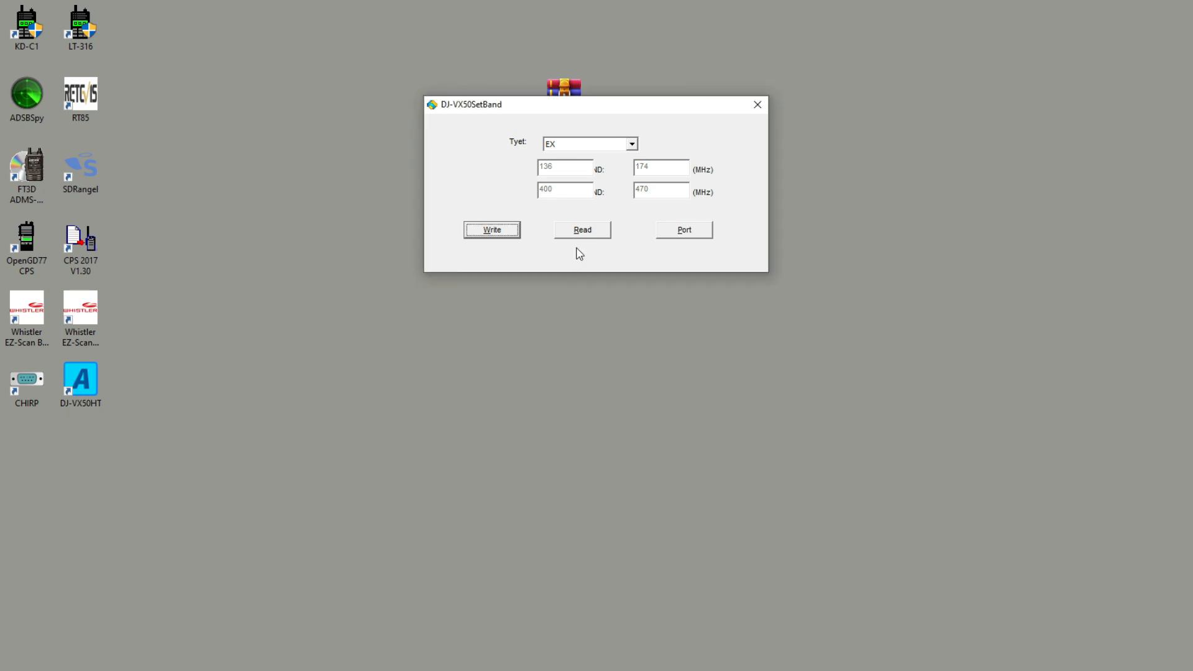
pyautogui.moveTo(226, 224)
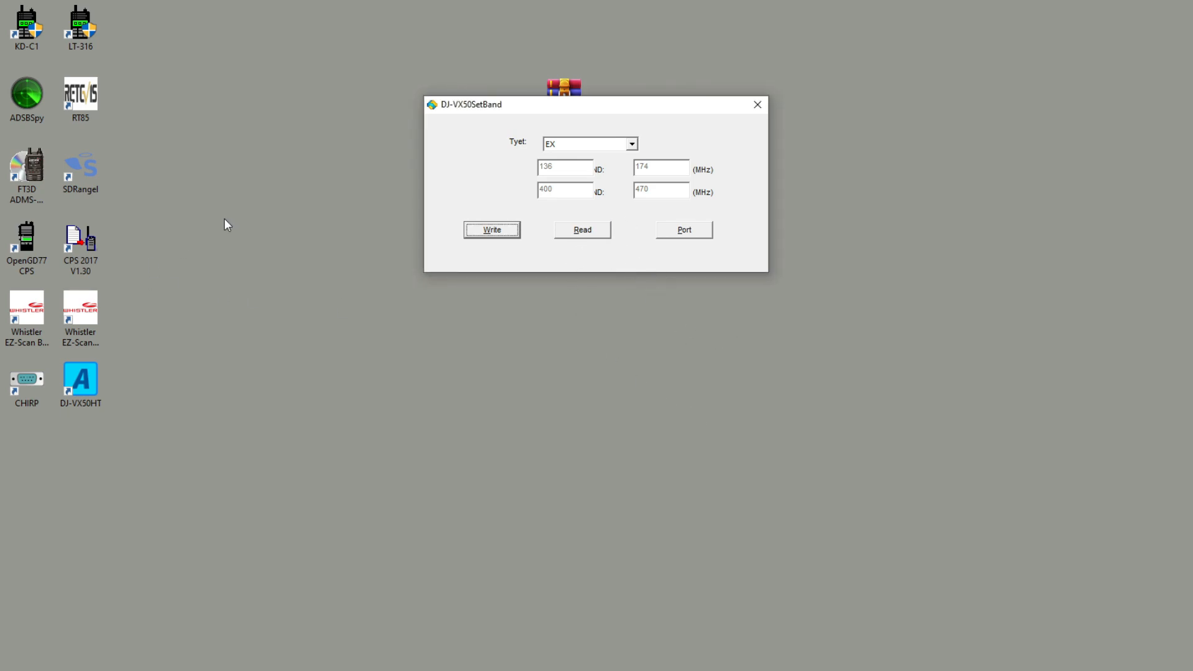
pyautogui.moveTo(537, 132)
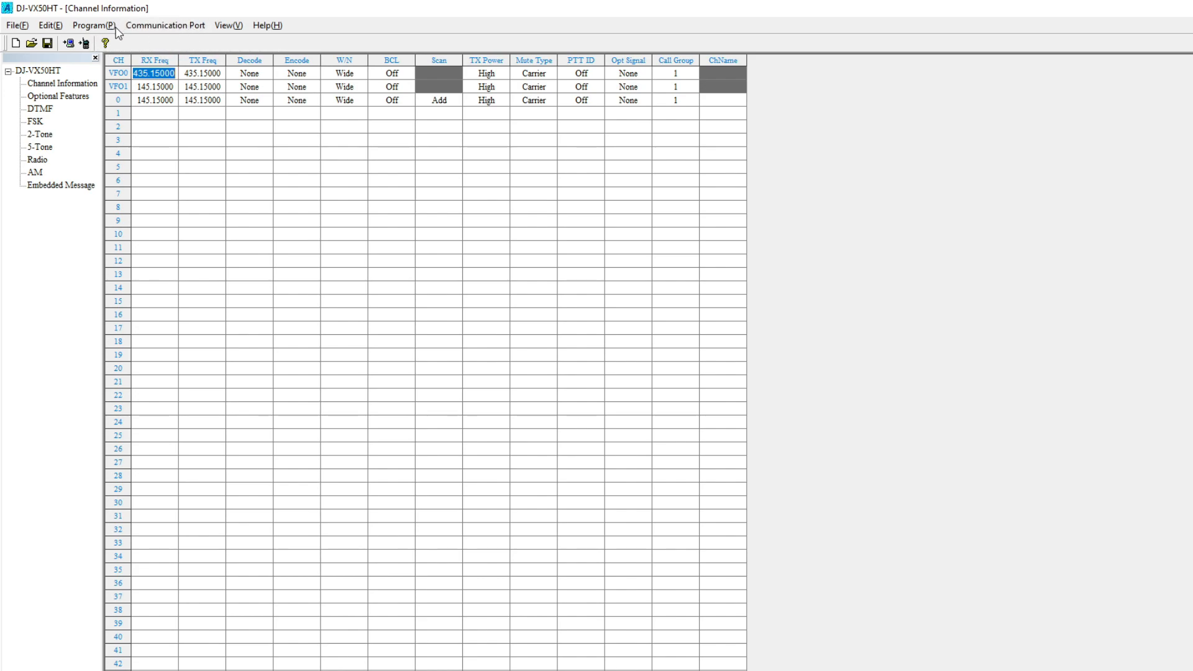
# Step: Read from Radio in DJ-VX50HT and dismiss the resulting Model Error
pyautogui.click(164, 25)
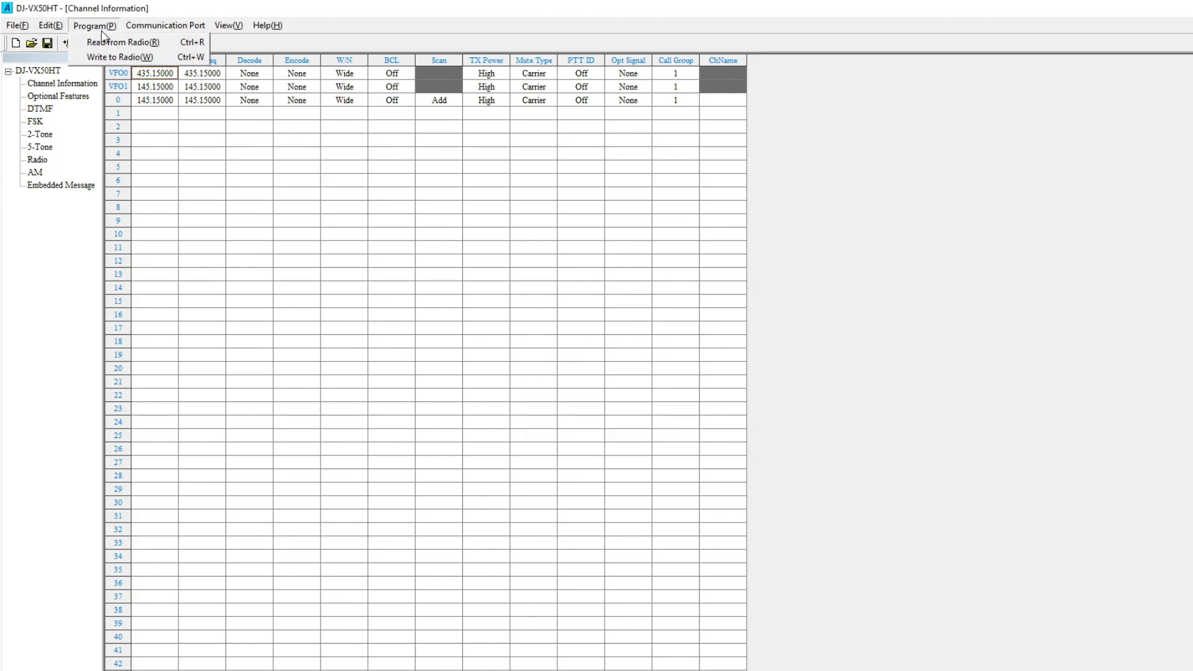
pyautogui.click(121, 42)
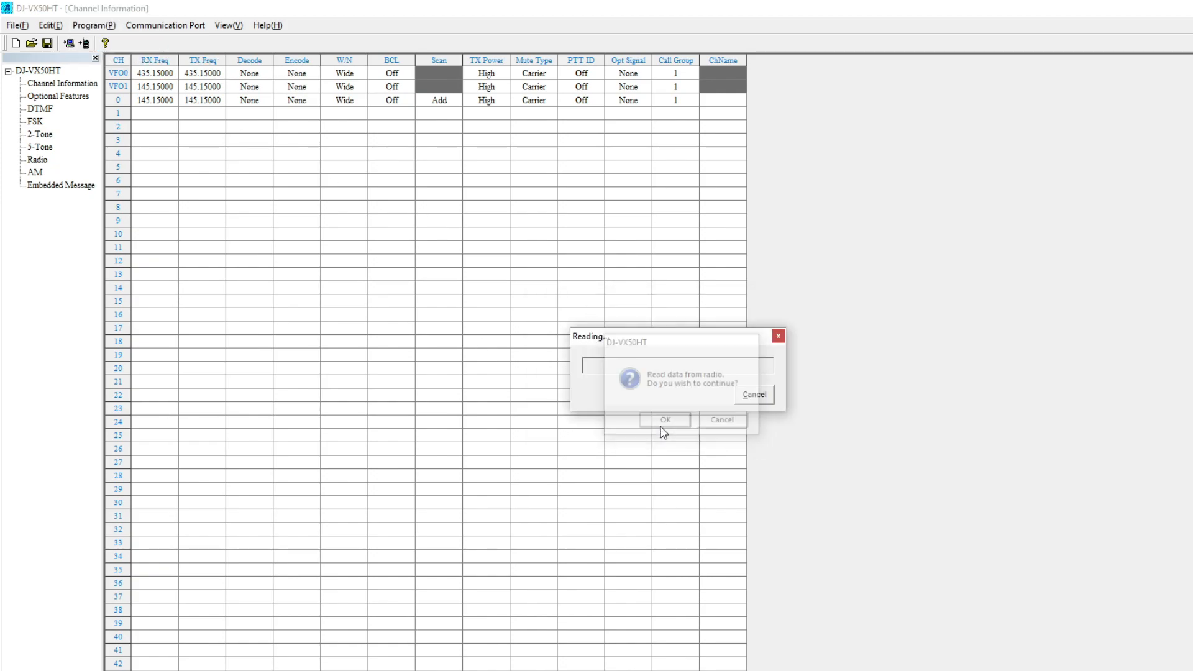
pyautogui.click(664, 420)
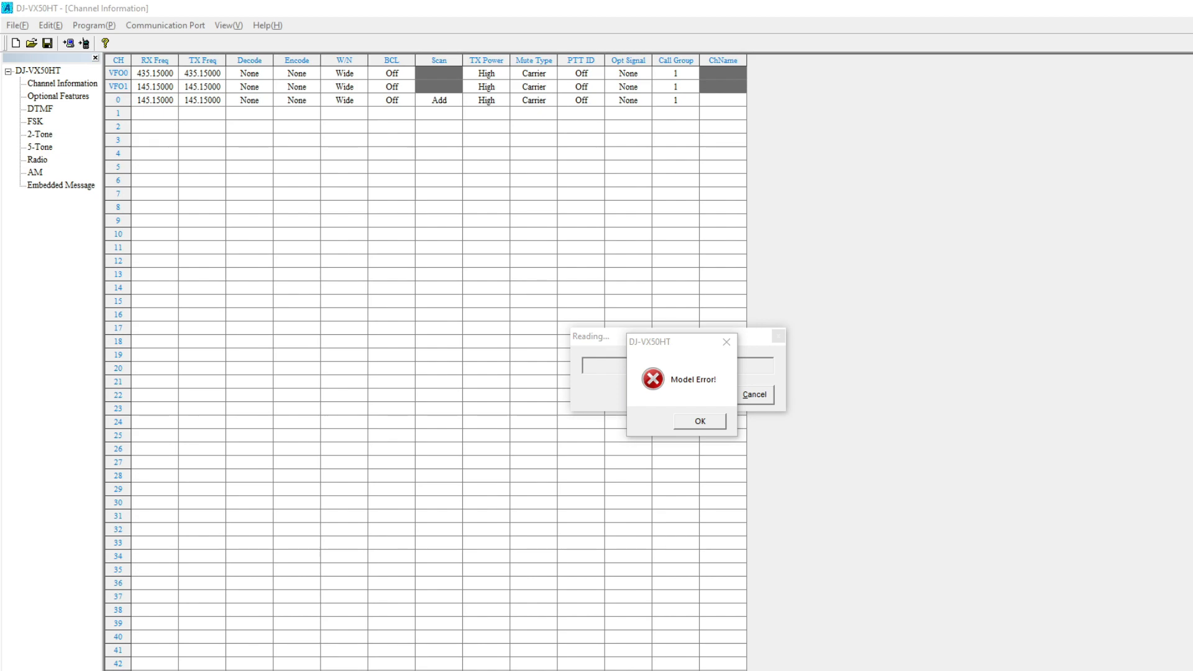
pyautogui.click(698, 421)
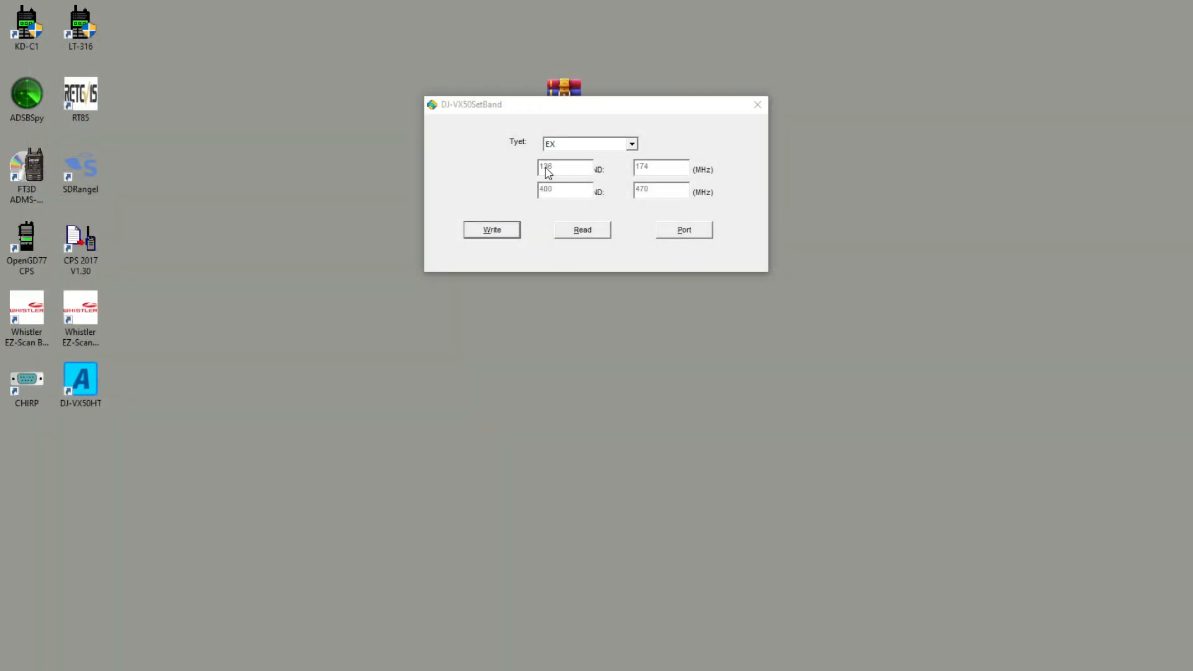
# Step: Open the Type dropdown to reveal the EX, HT and HE options
pyautogui.click(631, 144)
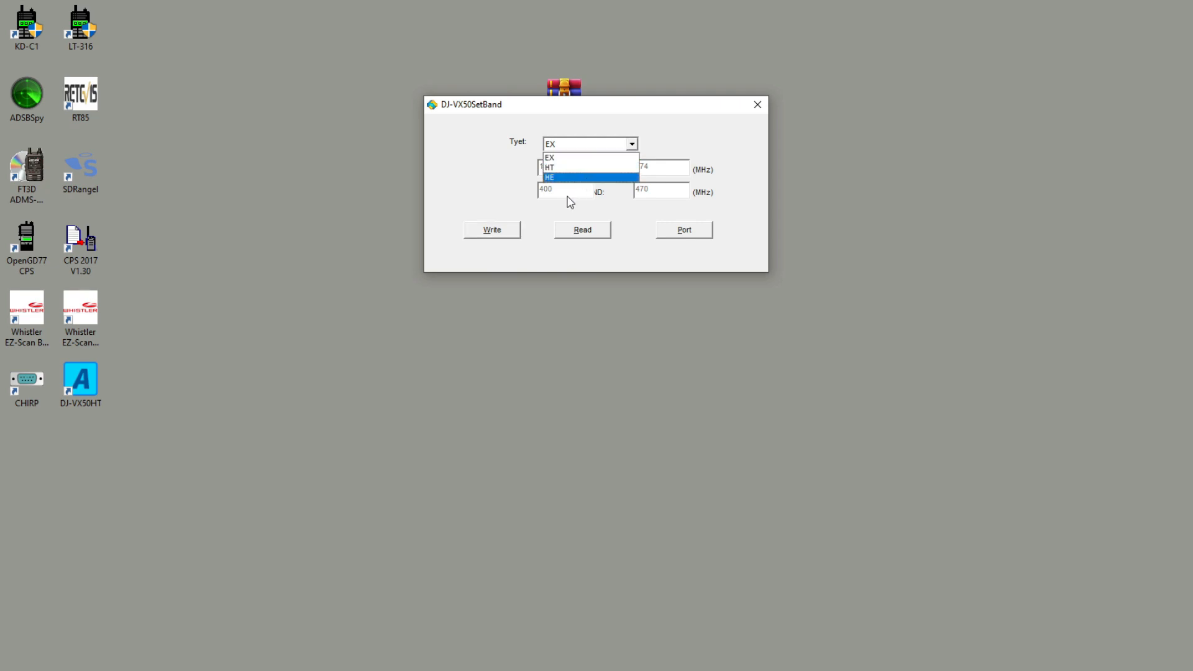